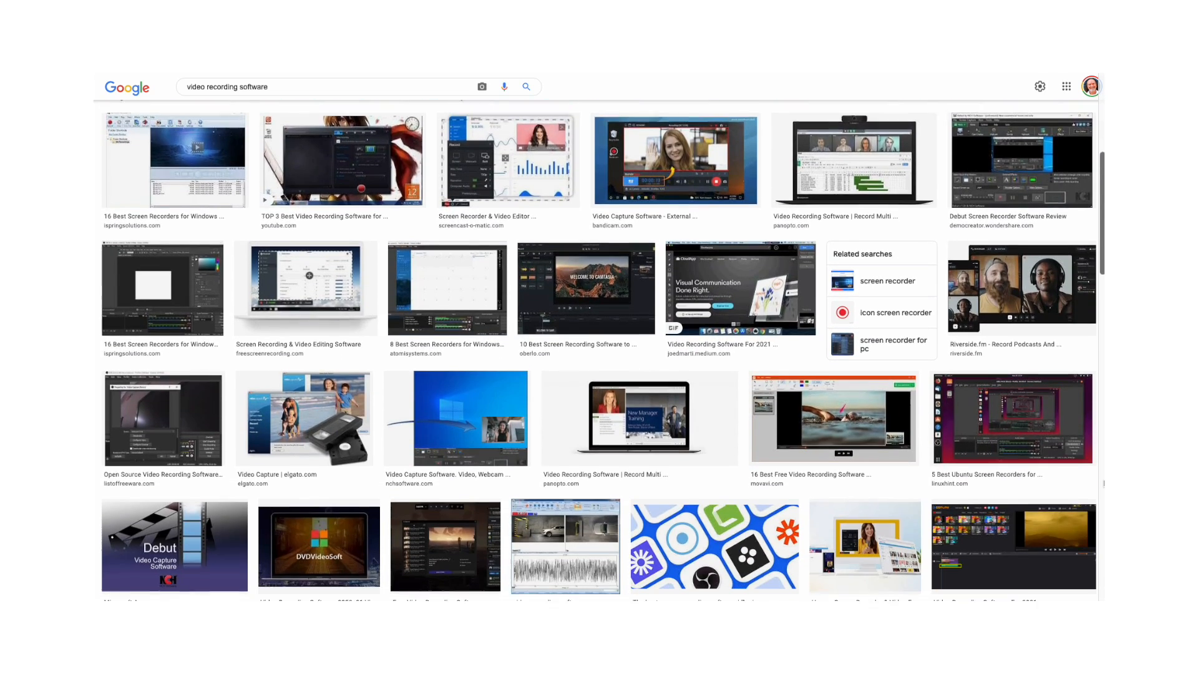
Record a camera-only test clip of about a minute and a half, then end it so it saves to the Mac.
scroll(down, 3)
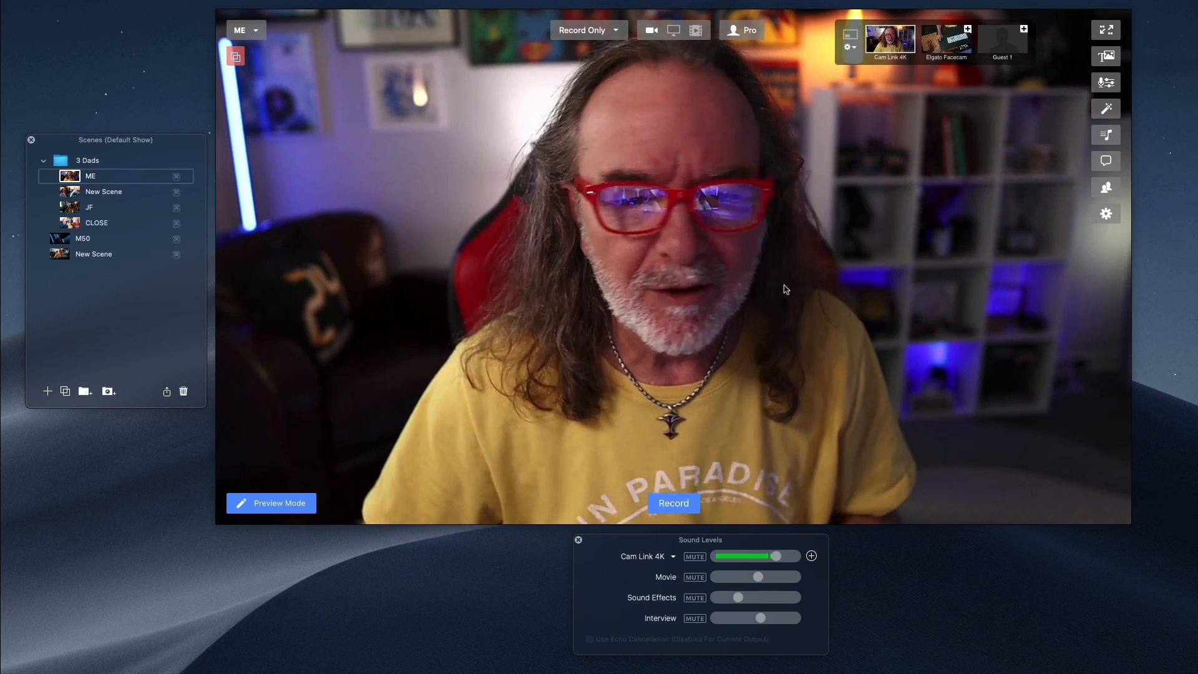
click(583, 30)
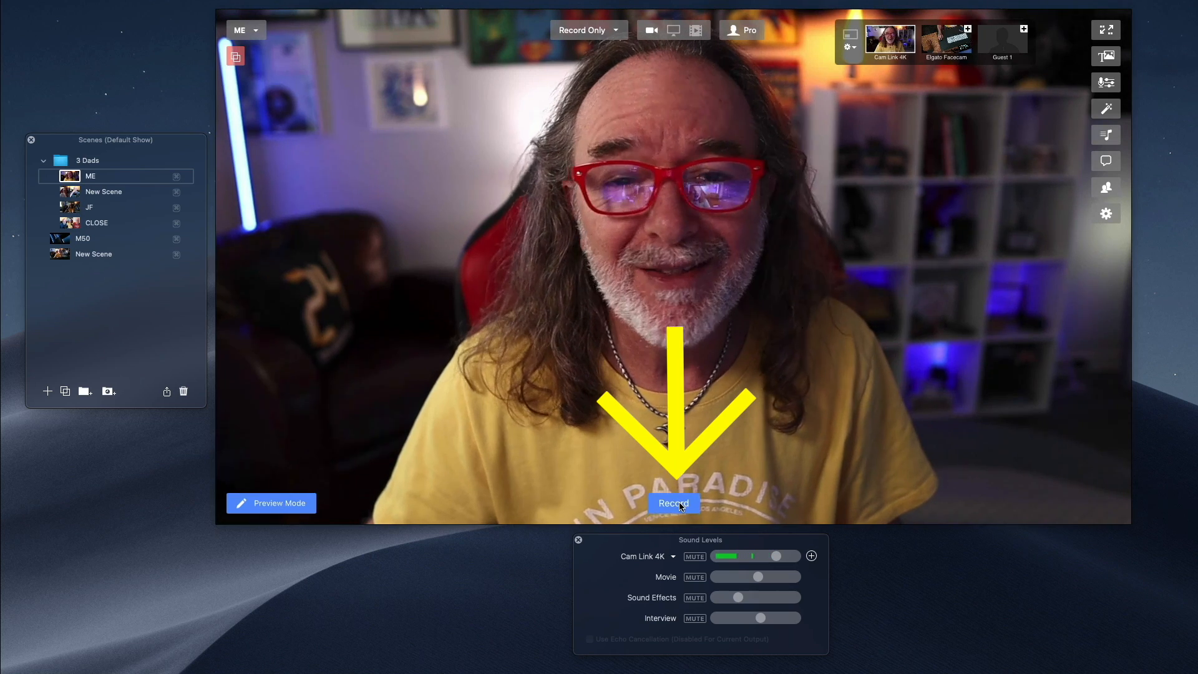
click(673, 504)
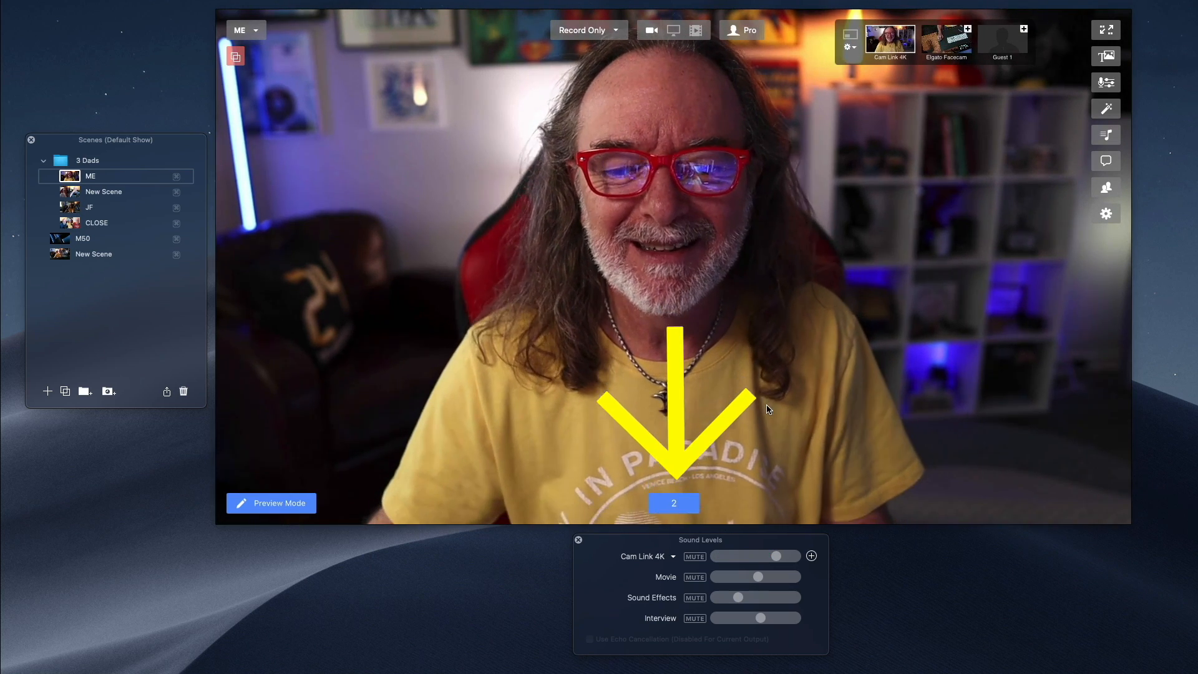
click(581, 30)
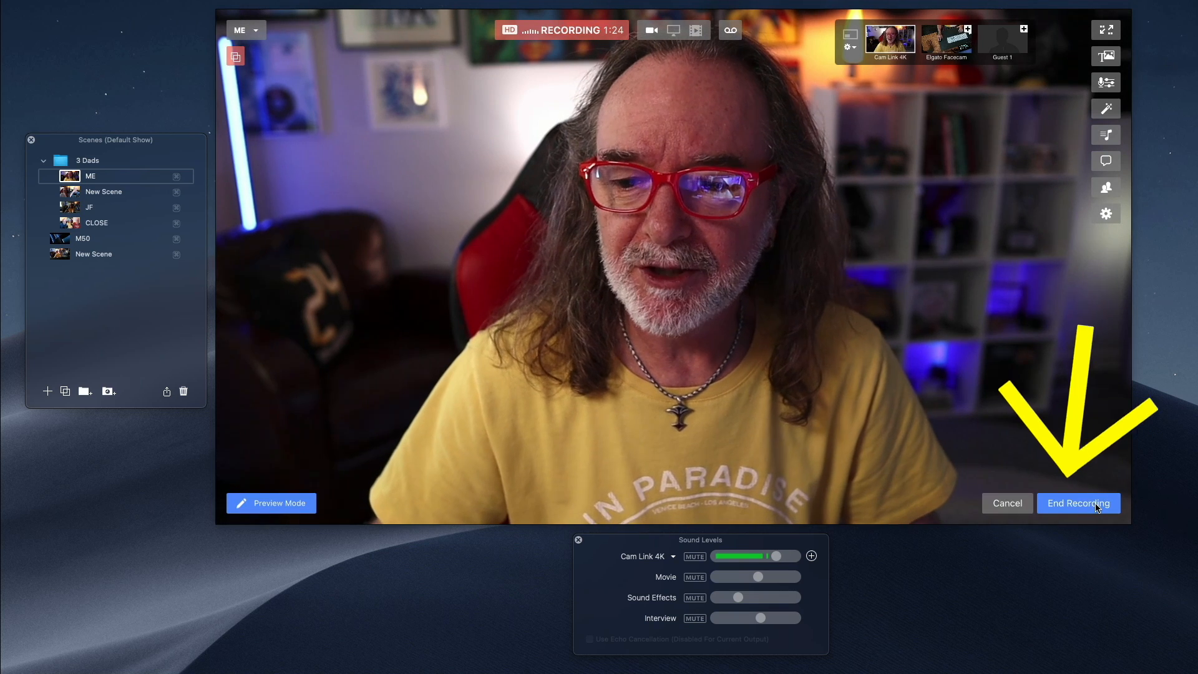
click(1078, 503)
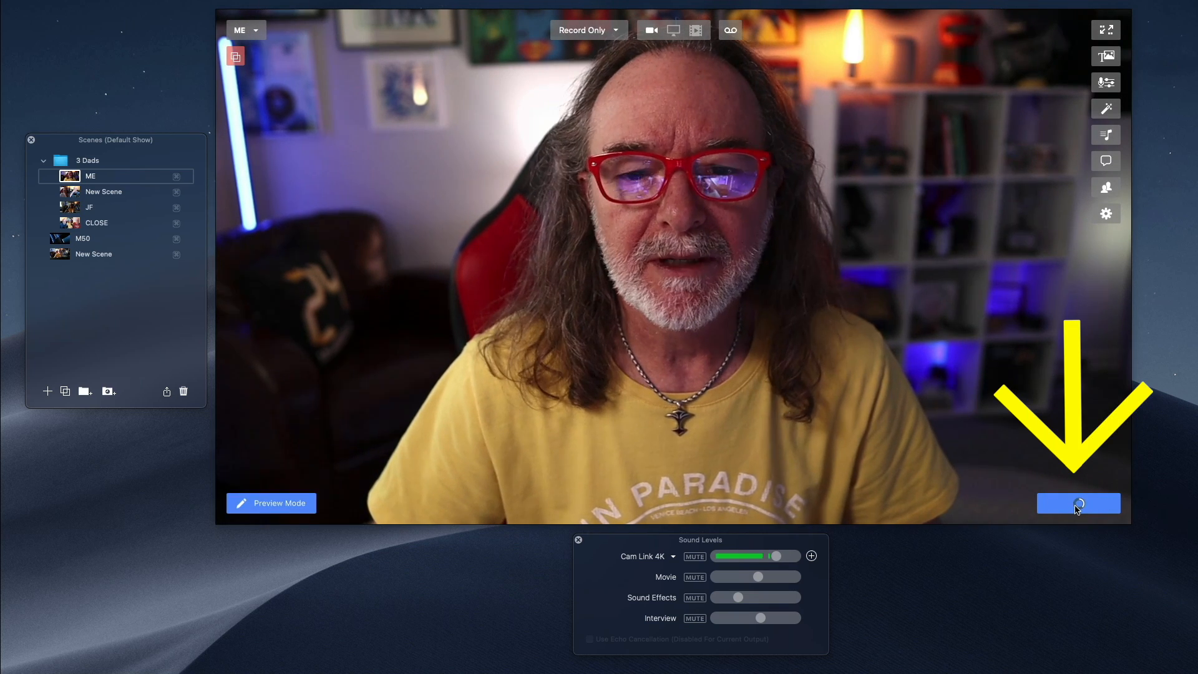
click(1079, 503)
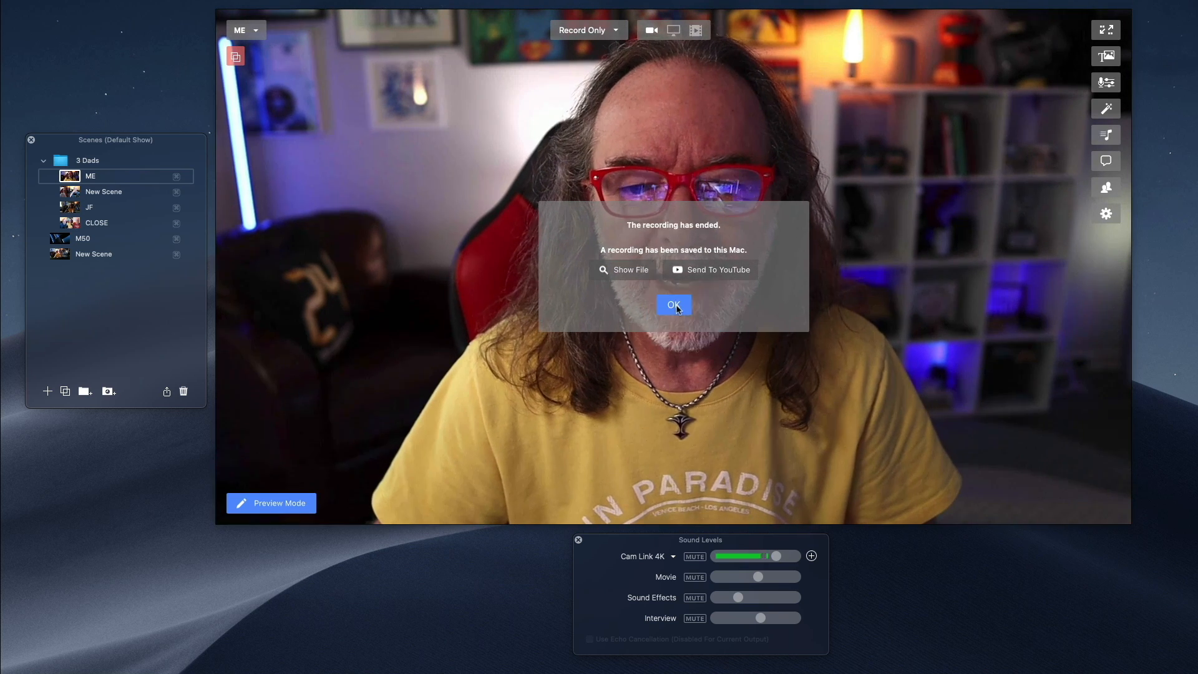
Dismiss the recording-saved notice and close the Finder window showing the 133.9 MB MP4.
click(629, 270)
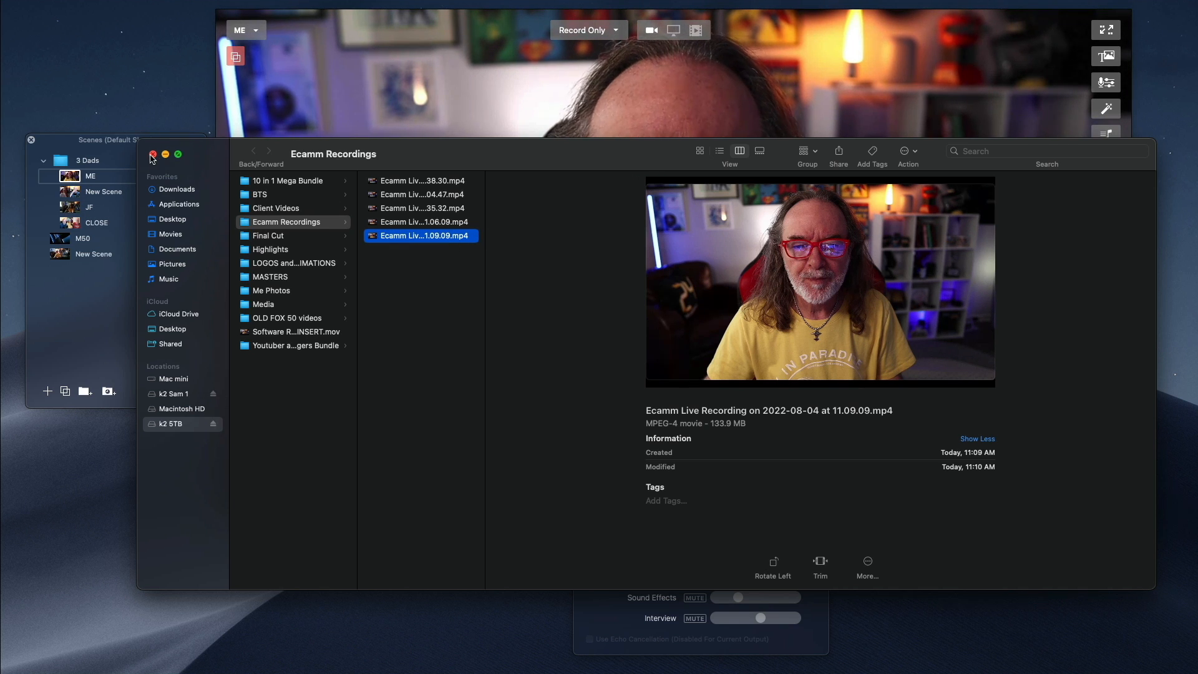
click(152, 154)
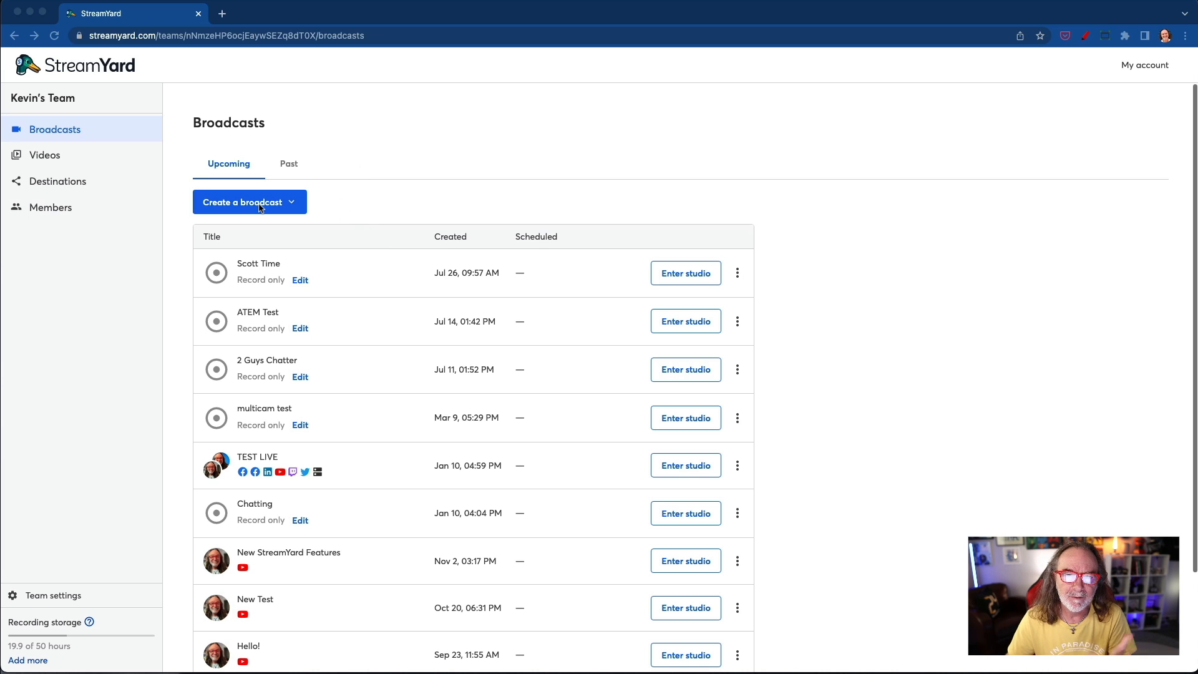
Start a new broadcast from Create a broadcast, reaching the destination chooser with Record only.
click(249, 202)
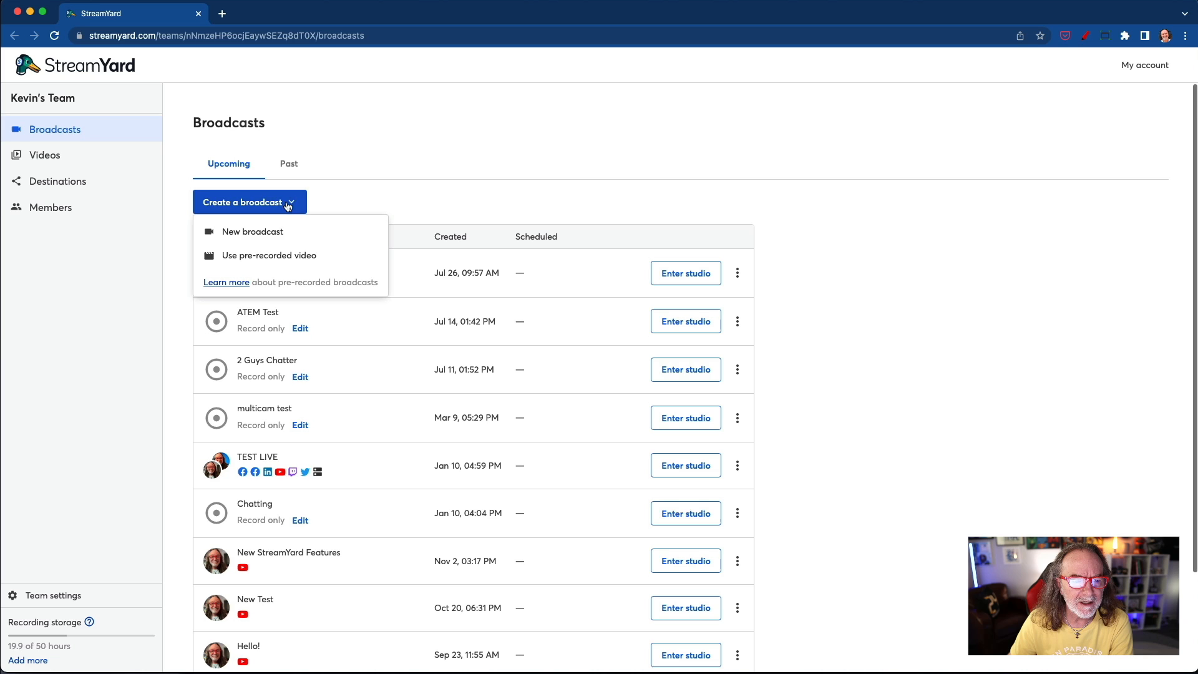
click(252, 232)
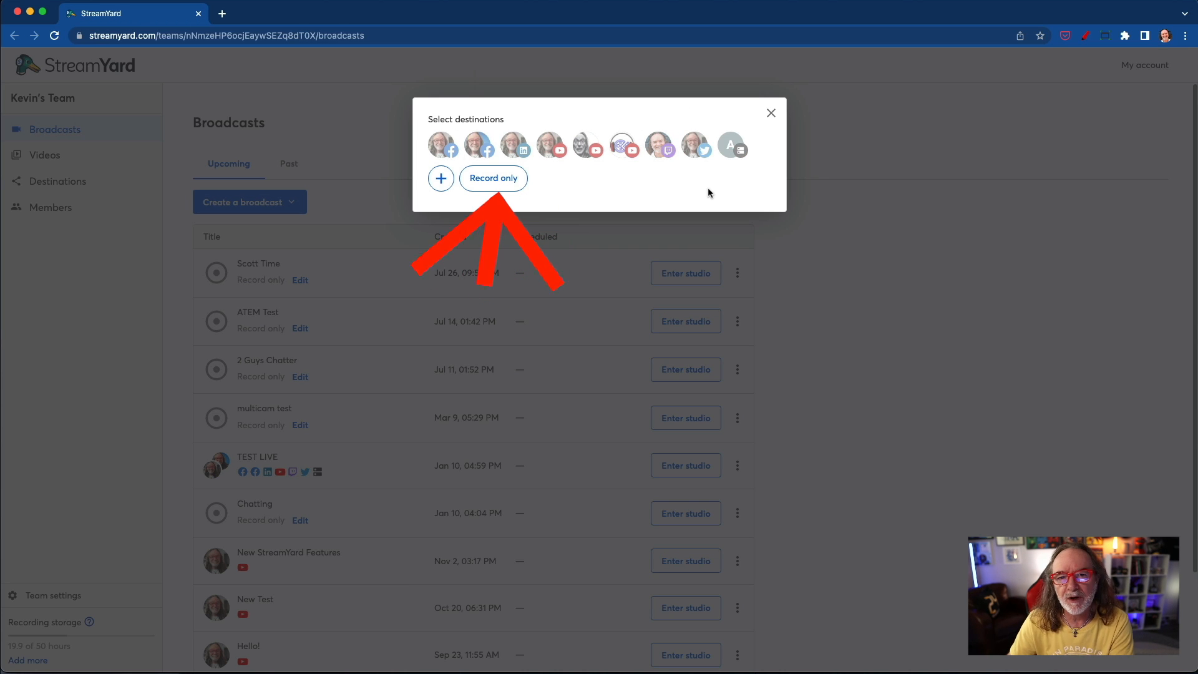
Create a Record only broadcast titled RECORD TEST and proceed to the camera and mic check.
click(493, 178)
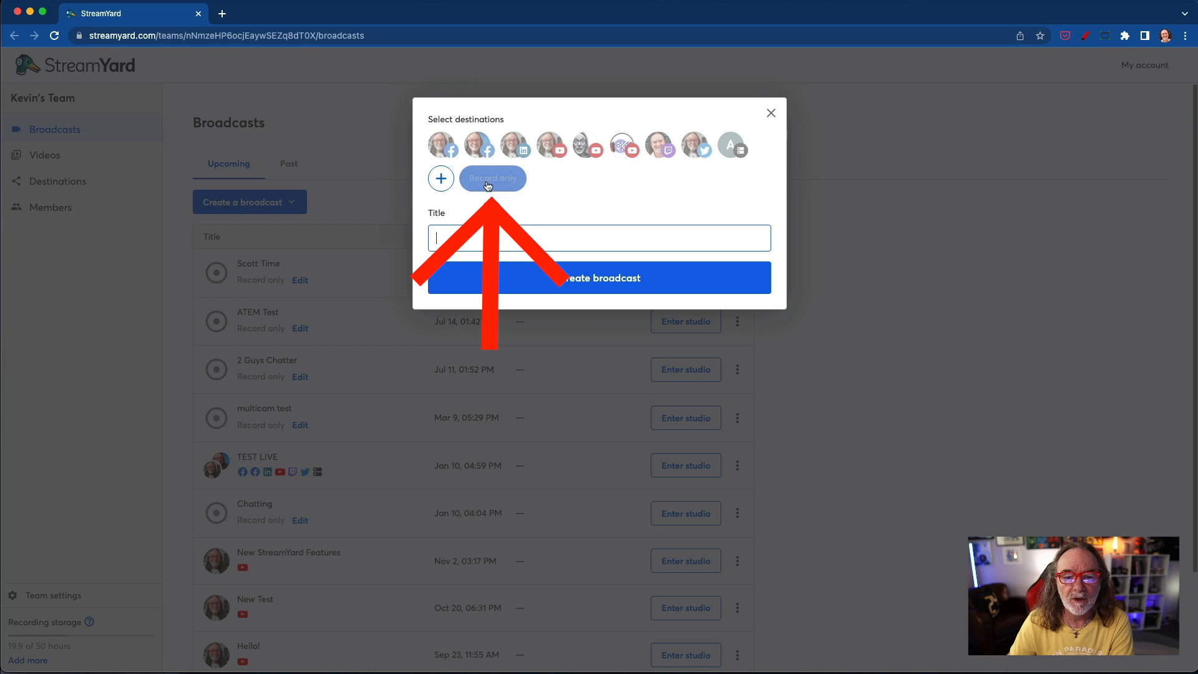
click(492, 179)
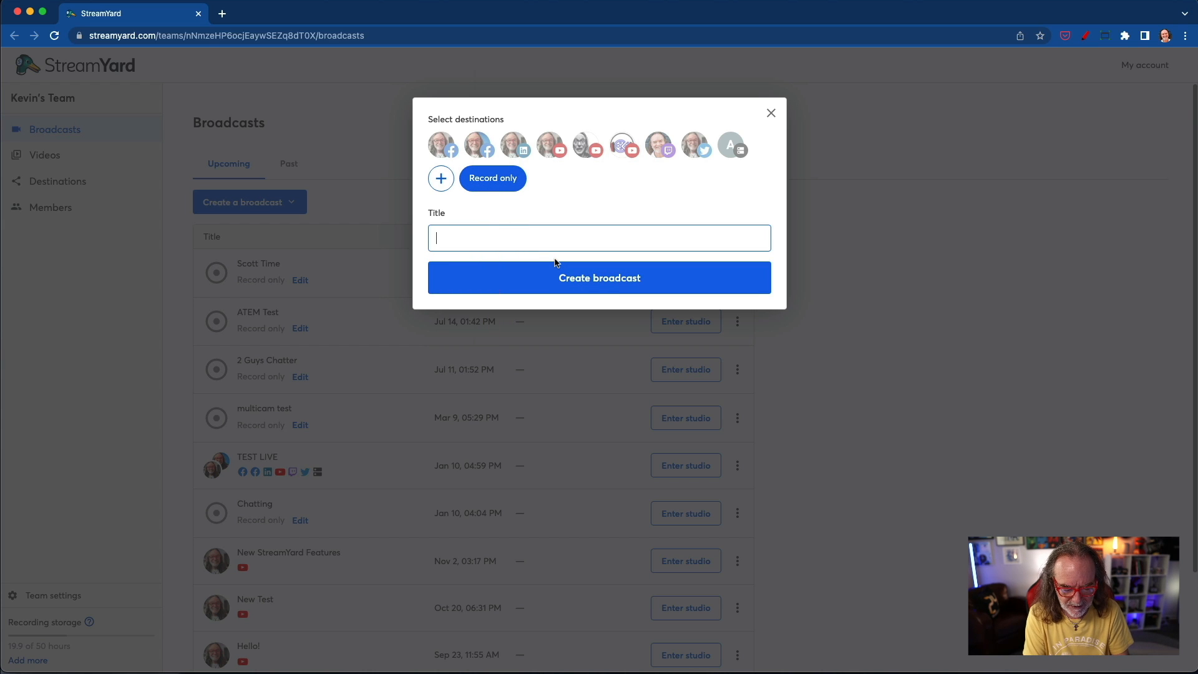
text(RECORD TEST)
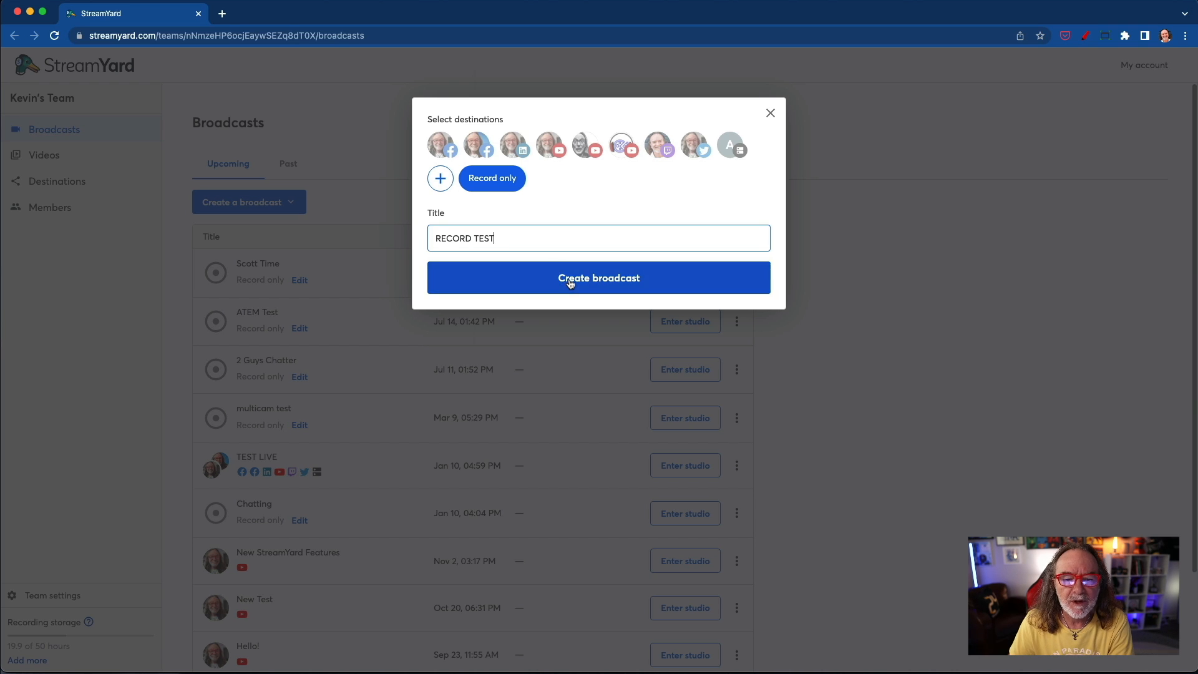
click(598, 277)
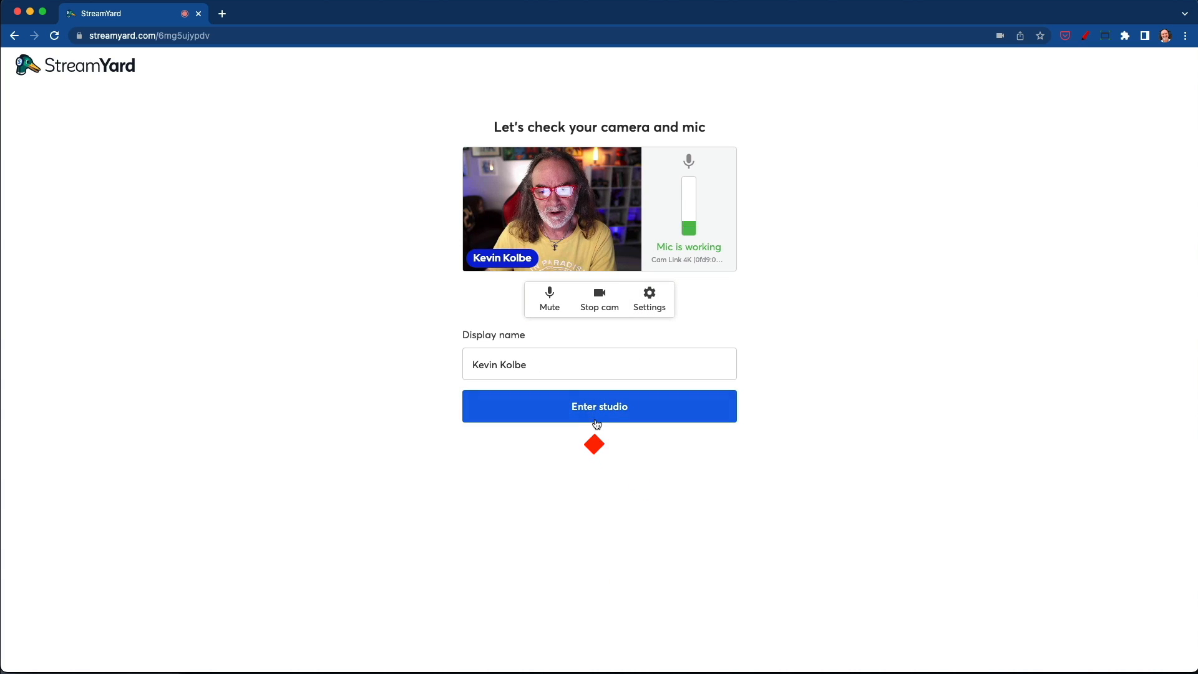
Enter the RECORD TEST studio and add the own camera feed to the stream.
click(599, 405)
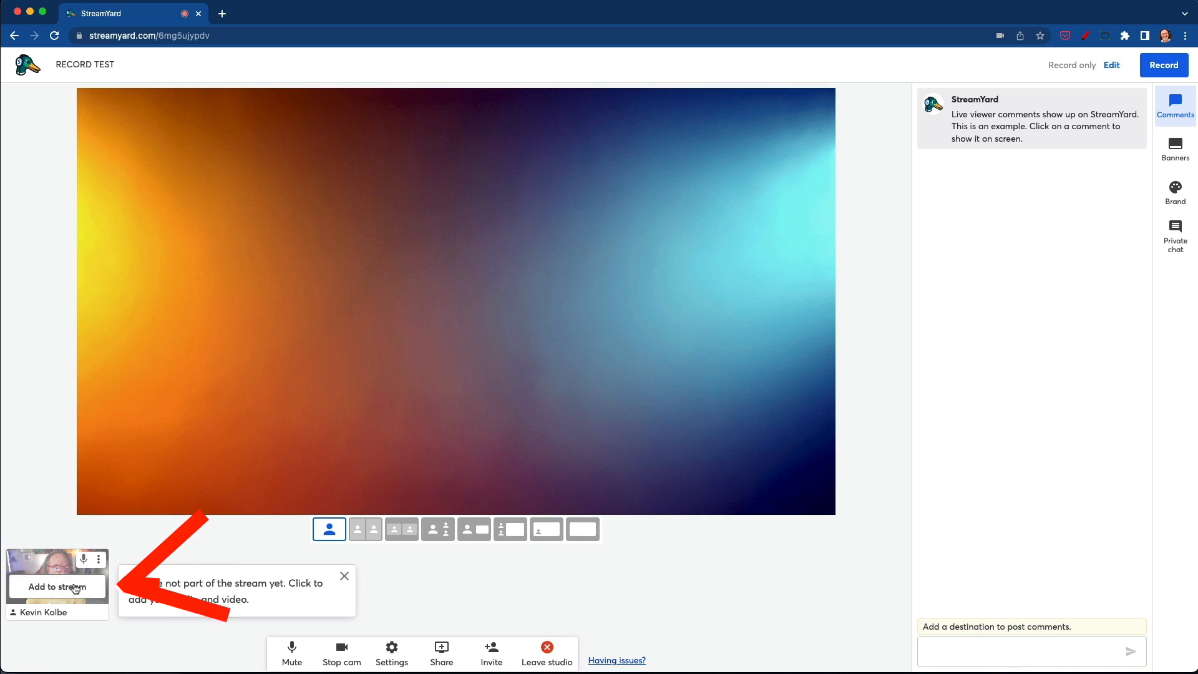
click(58, 587)
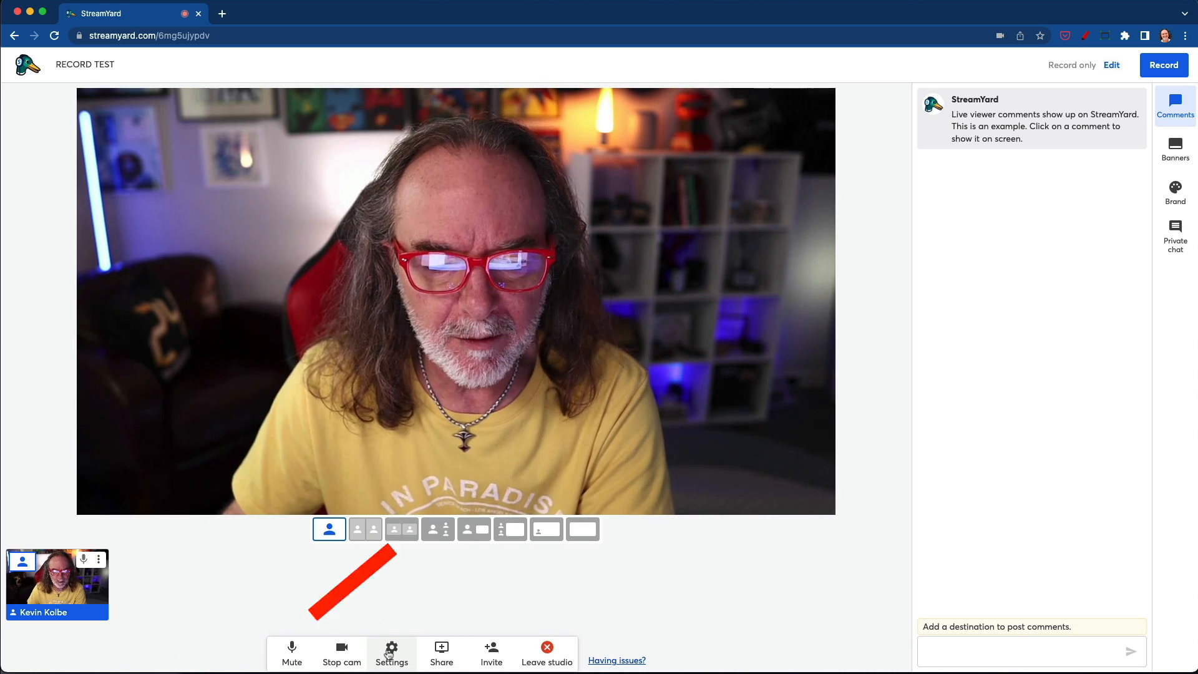
Review the studio's Camera and Audio settings, confirming Cam Link 4K, then close Settings.
click(391, 653)
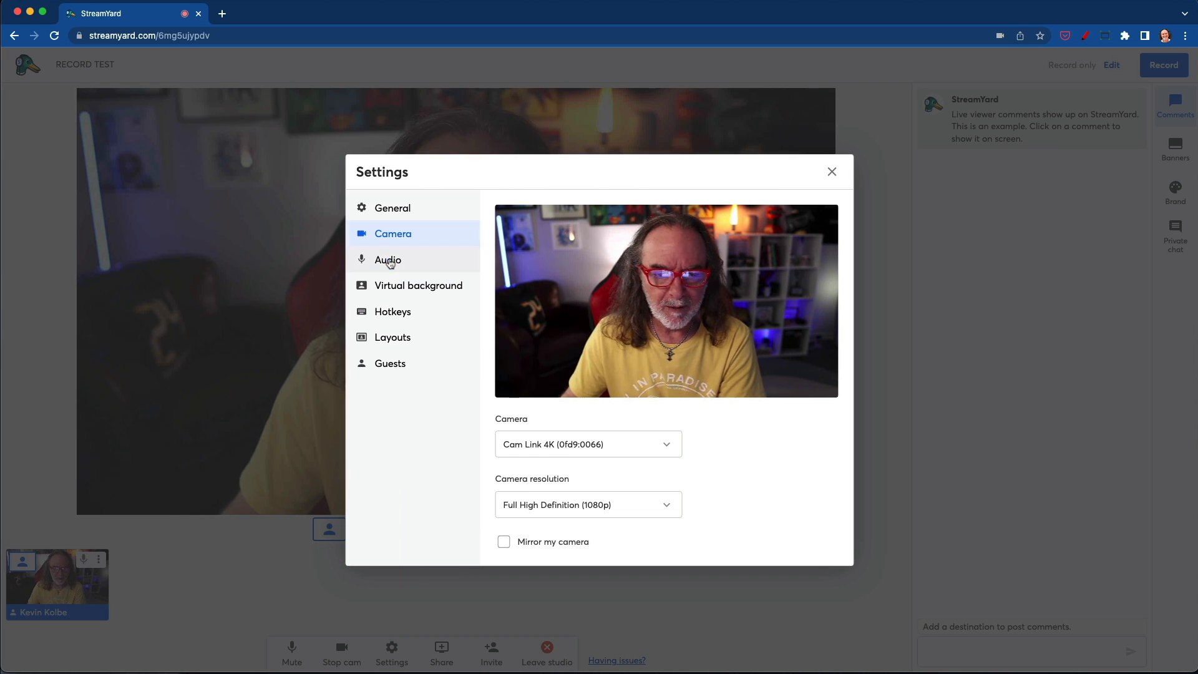
click(387, 260)
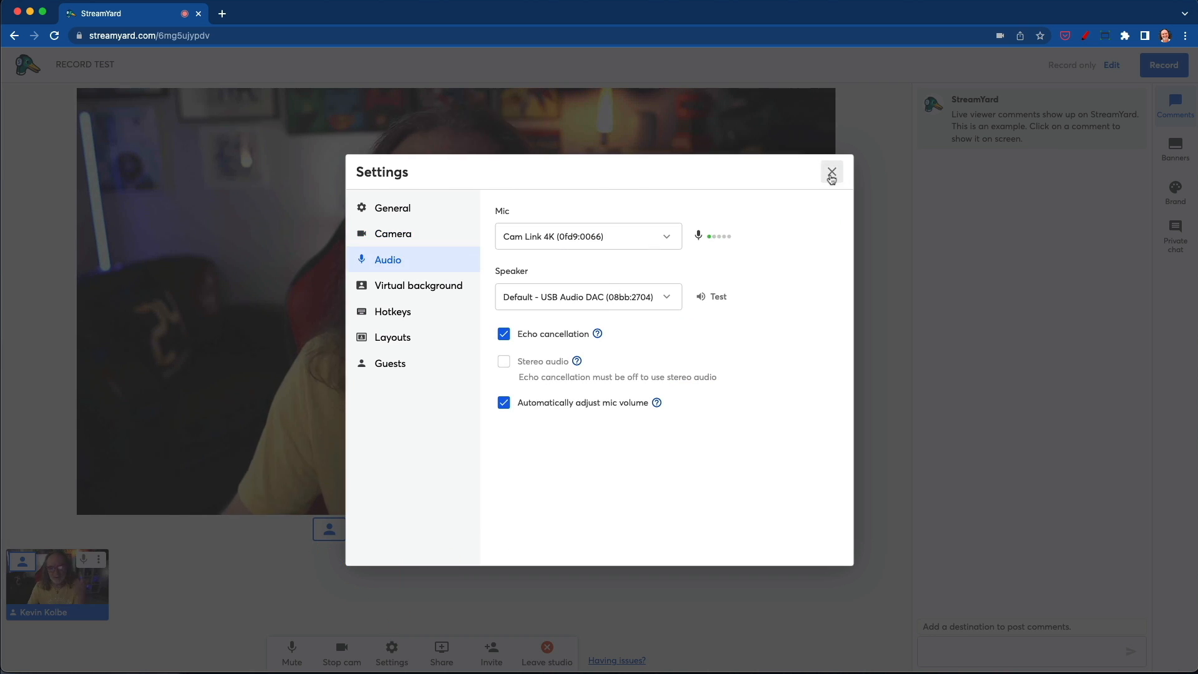
click(831, 171)
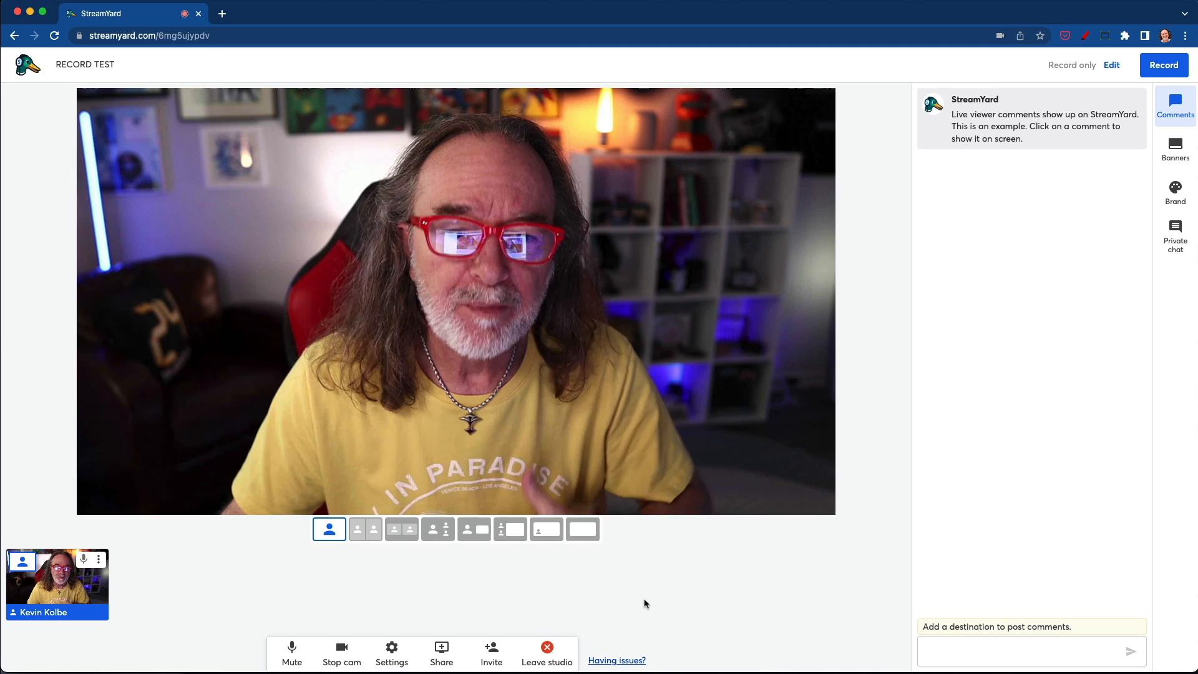
mouse_move(738, 554)
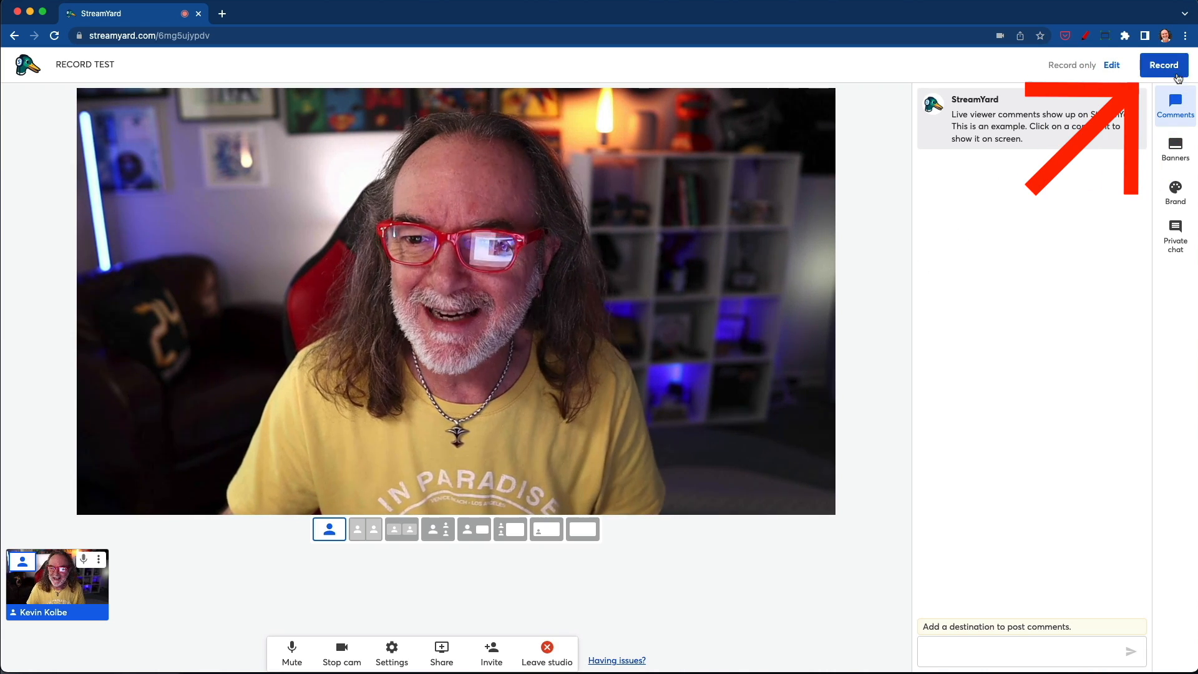
click(1163, 65)
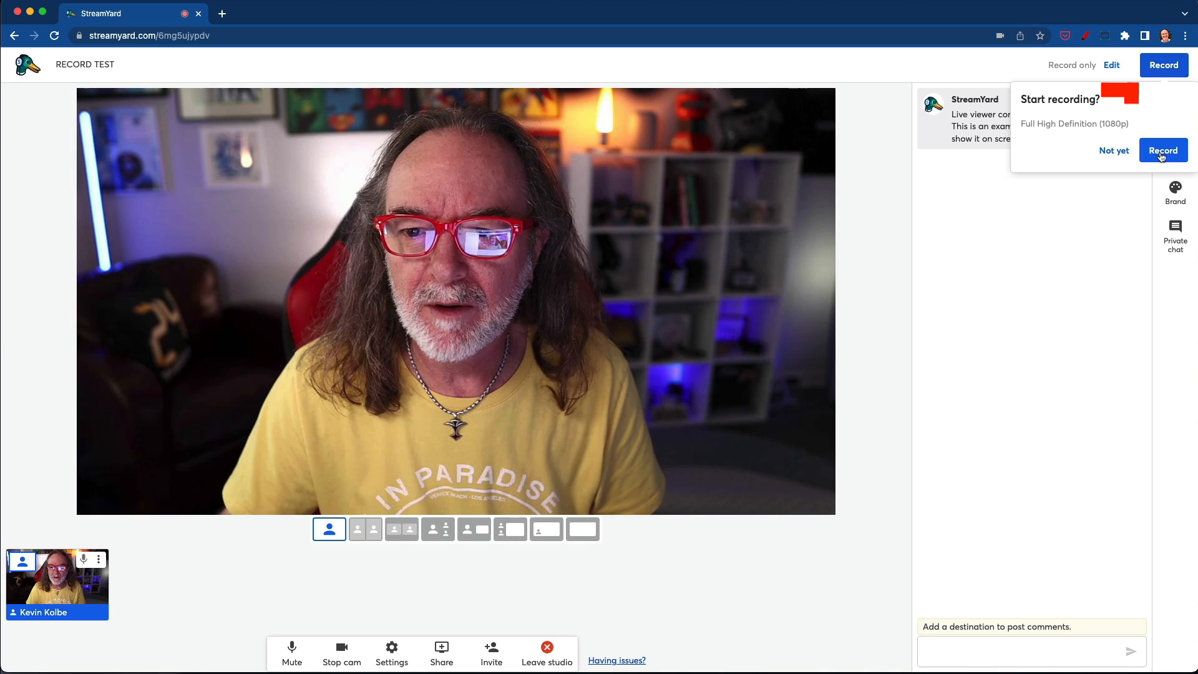
click(1164, 150)
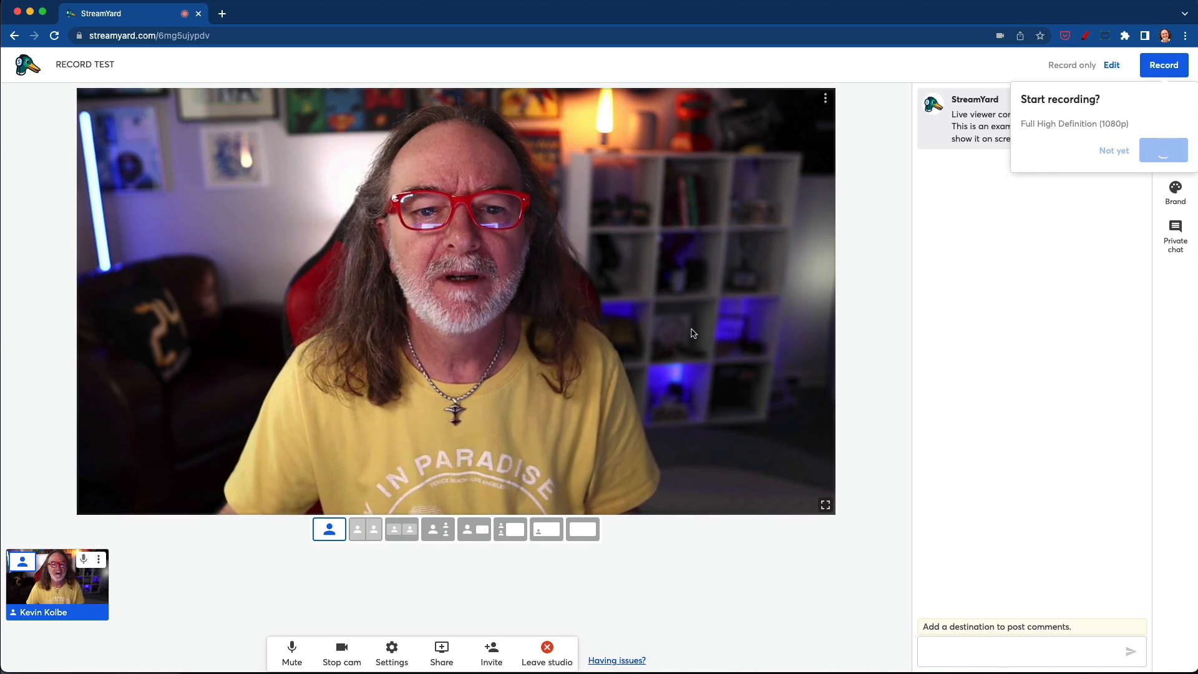
click(1163, 150)
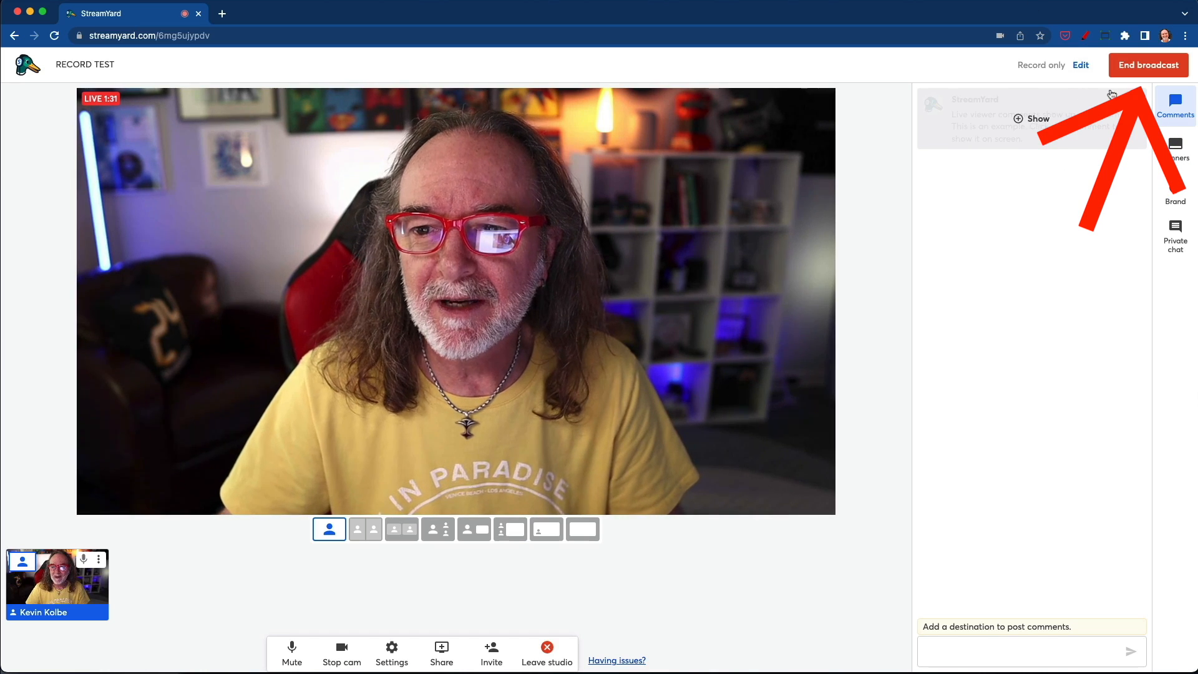
End the RECORD TEST broadcast at 1:35, confirming it, and dismiss the feedback prompt.
click(1149, 65)
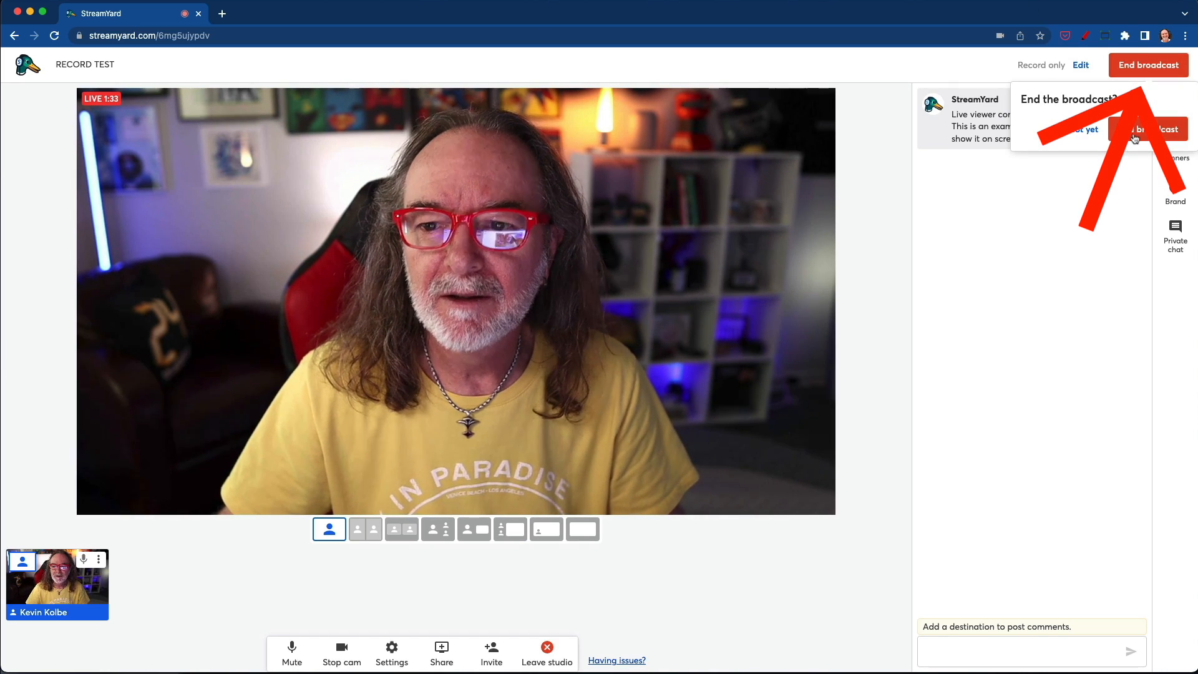
click(1146, 129)
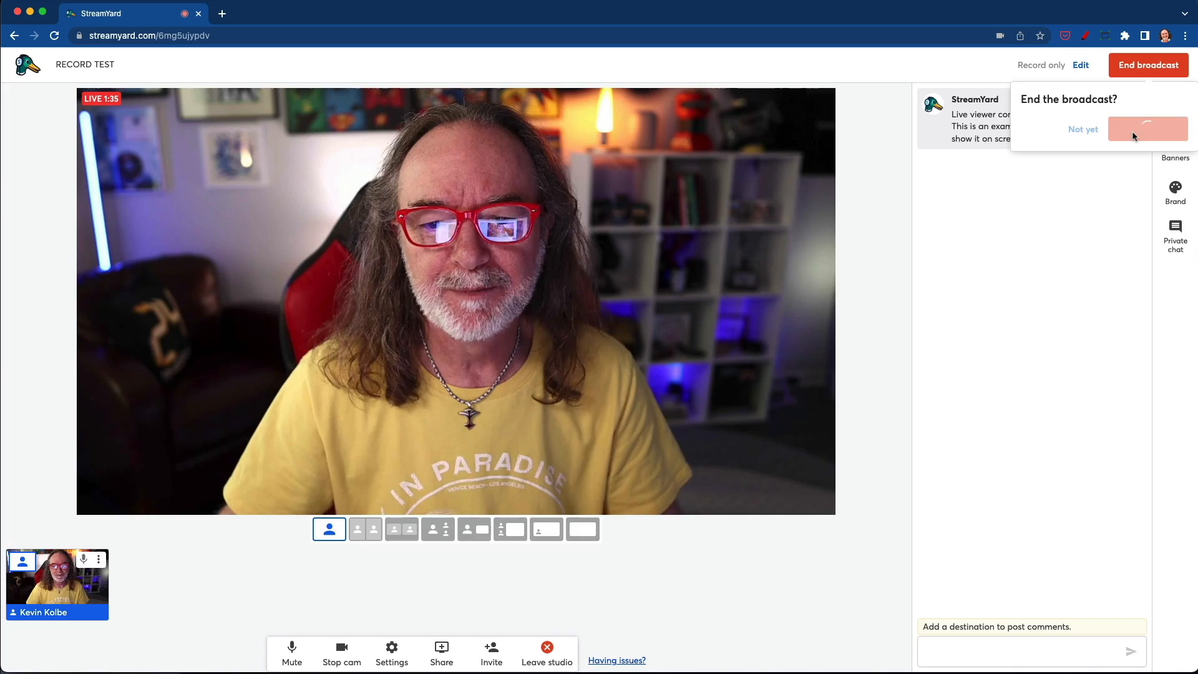
click(1147, 128)
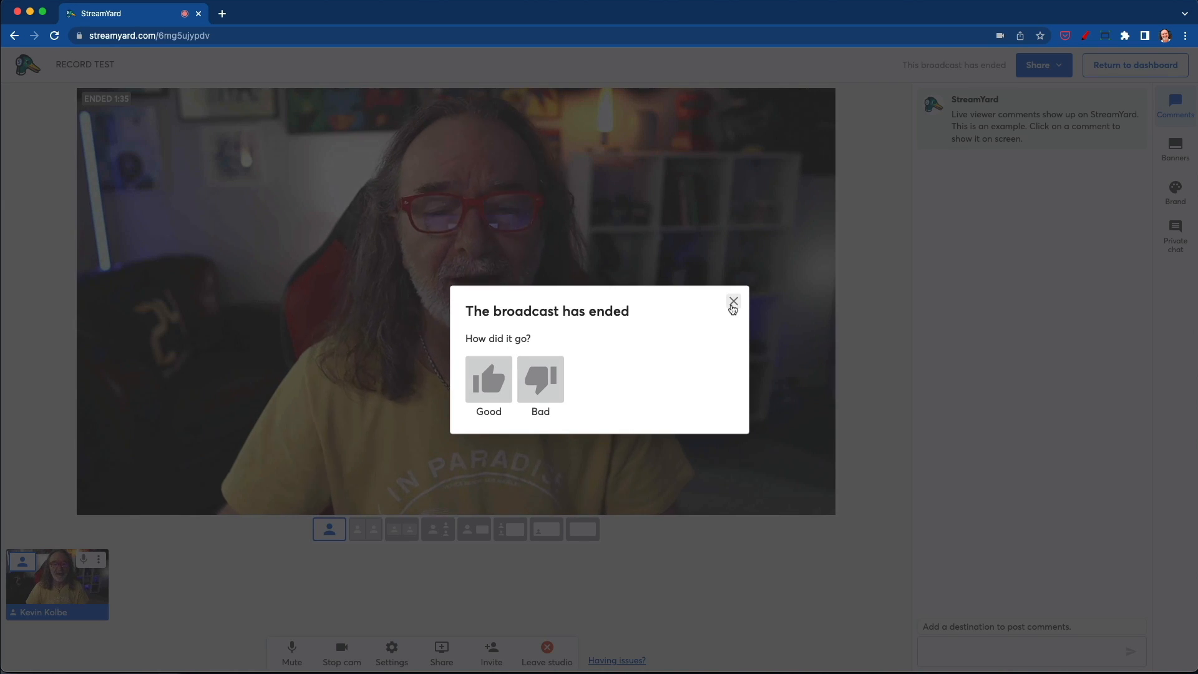
click(732, 301)
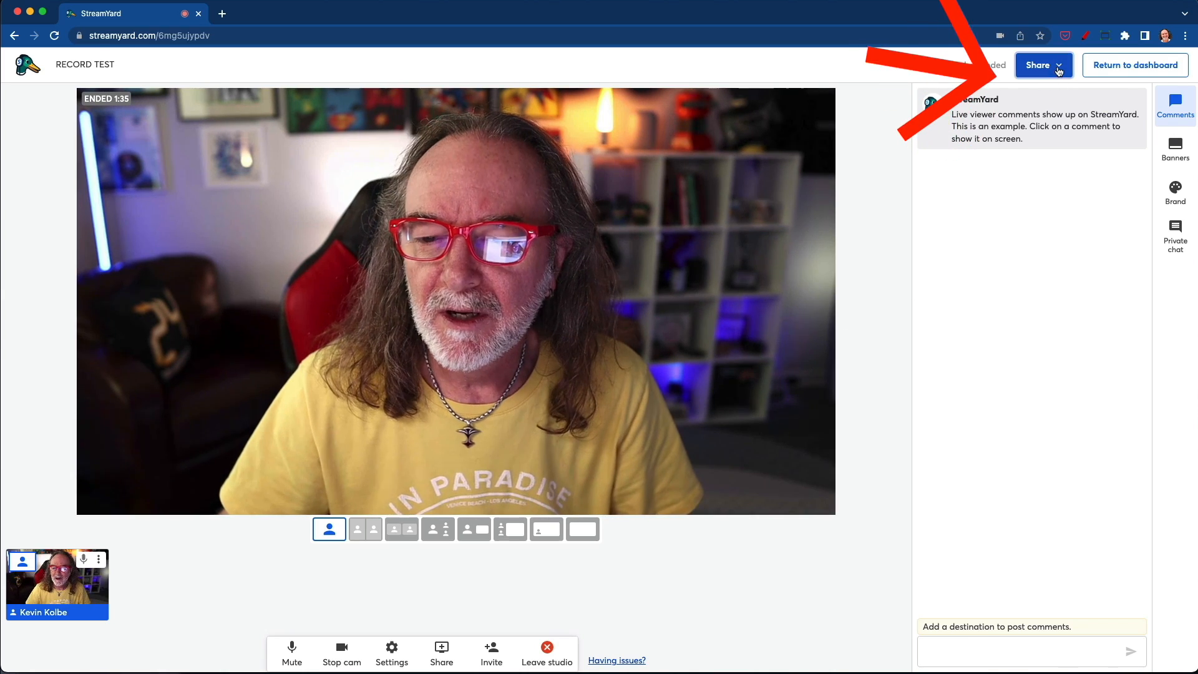
Check the ended broadcast's download options, then return to the dashboard's Past broadcasts list.
click(1044, 64)
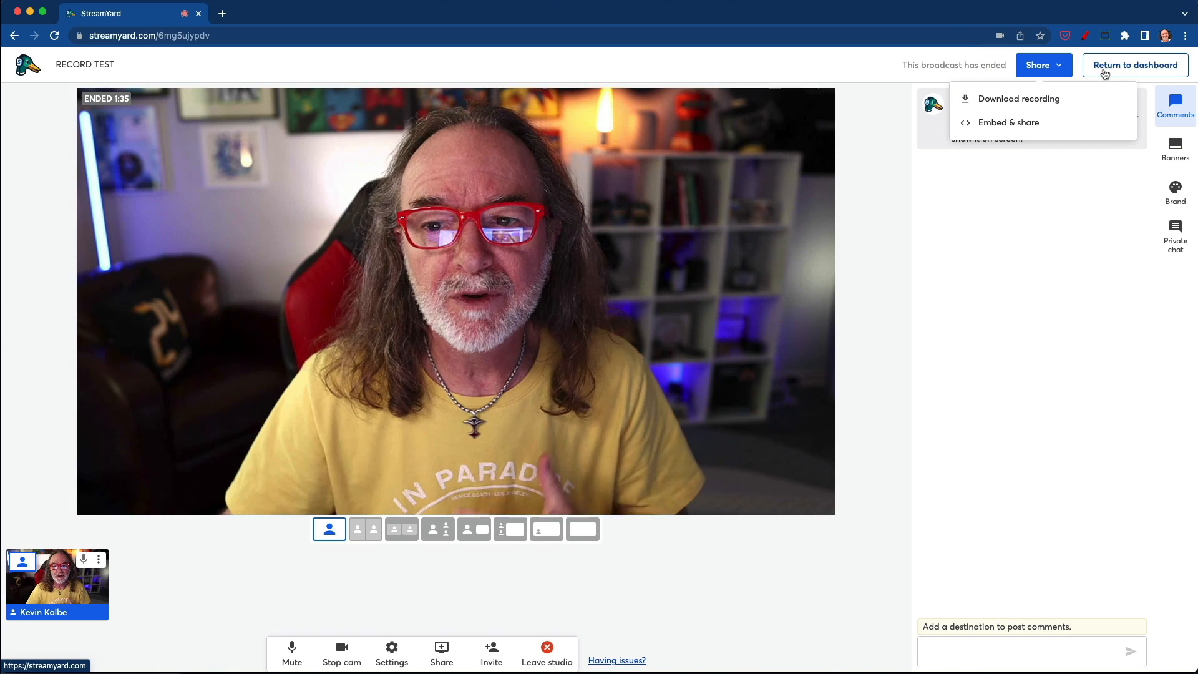
click(1023, 98)
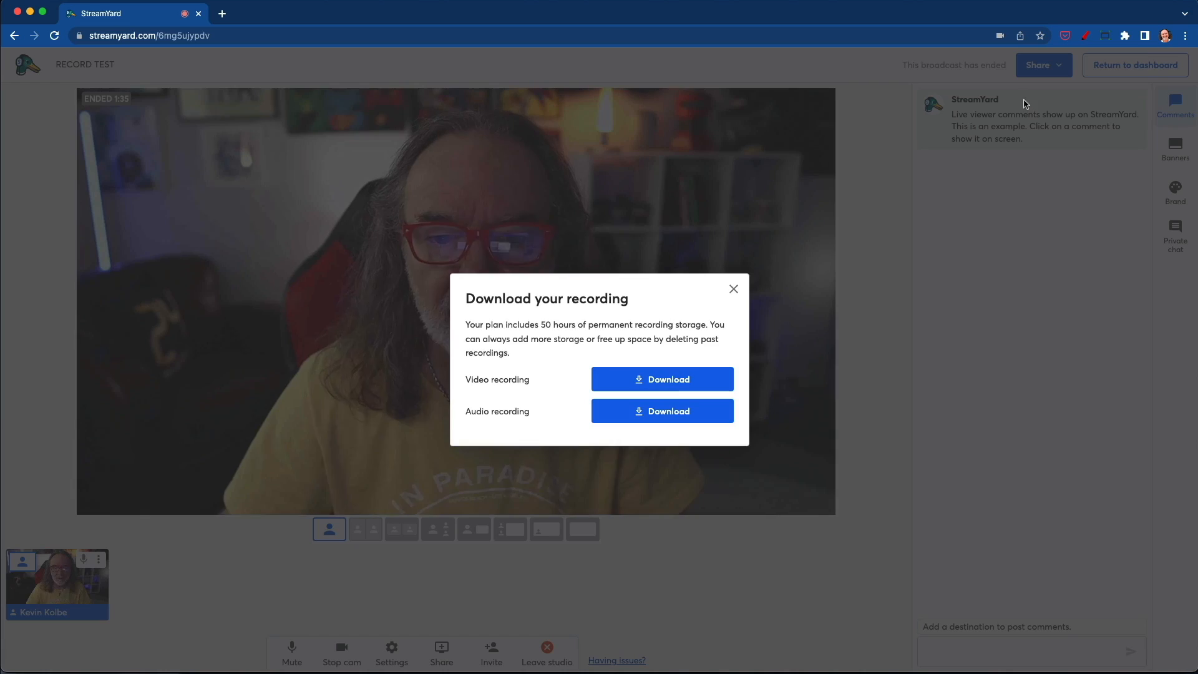
mouse_move(751, 287)
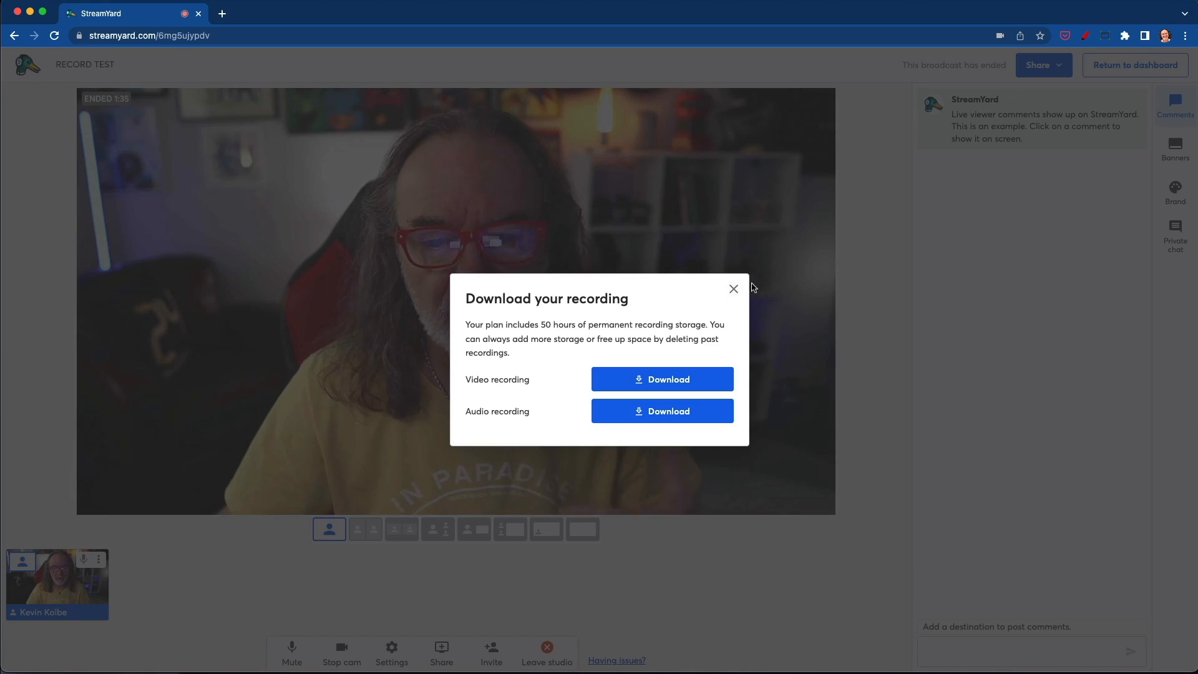
click(733, 288)
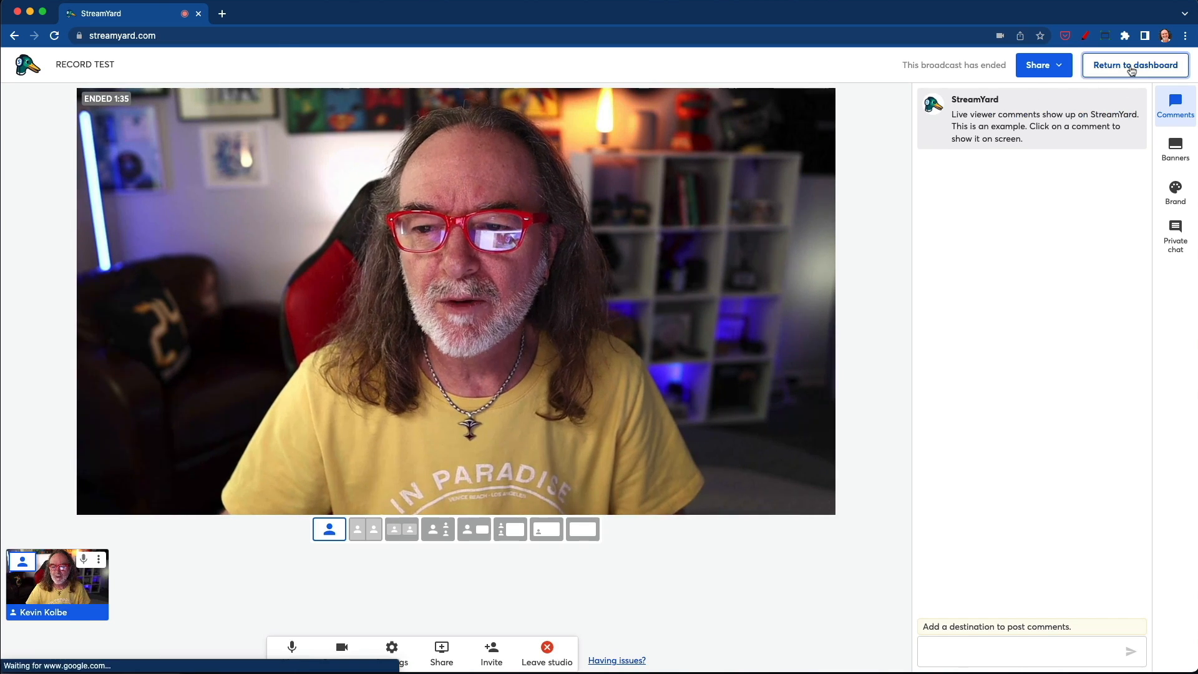
click(1135, 65)
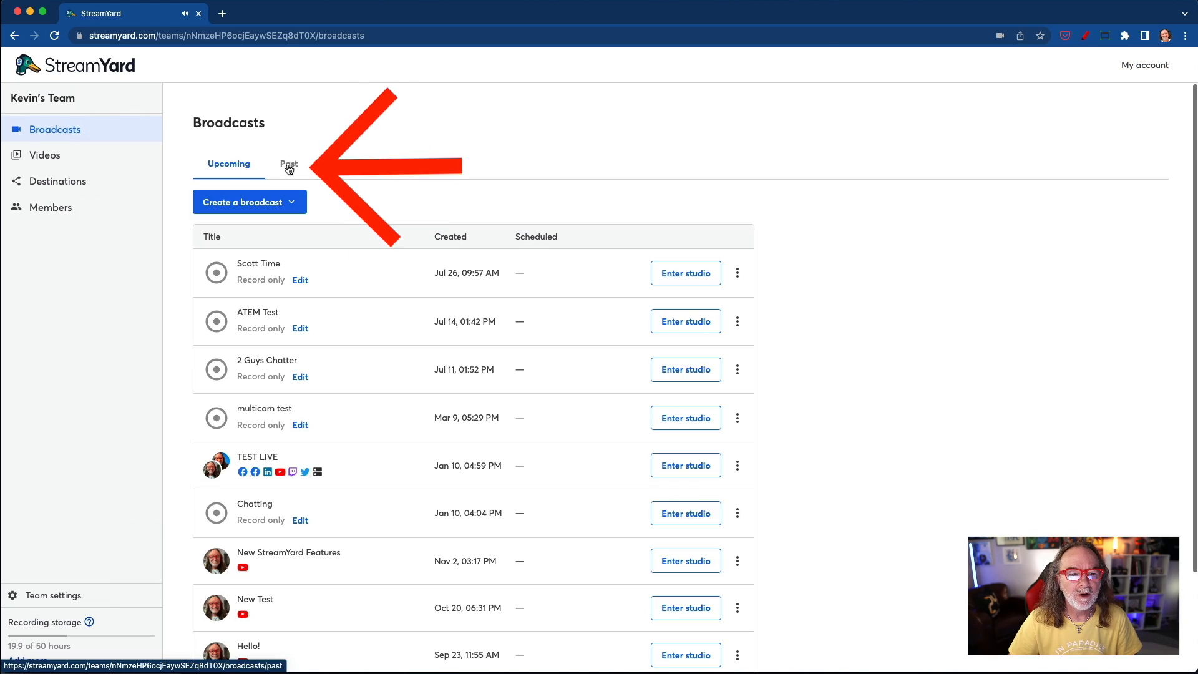
click(288, 164)
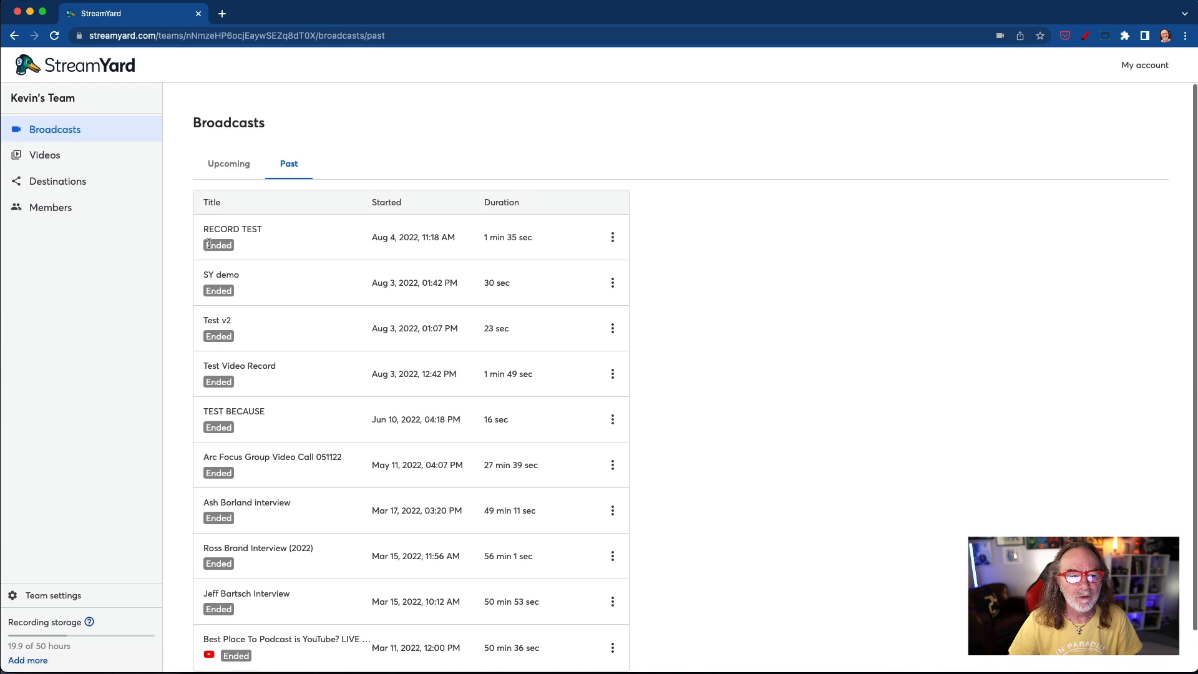
Download the RECORD TEST video recording as an MP4 and save it to the Desktop.
click(612, 237)
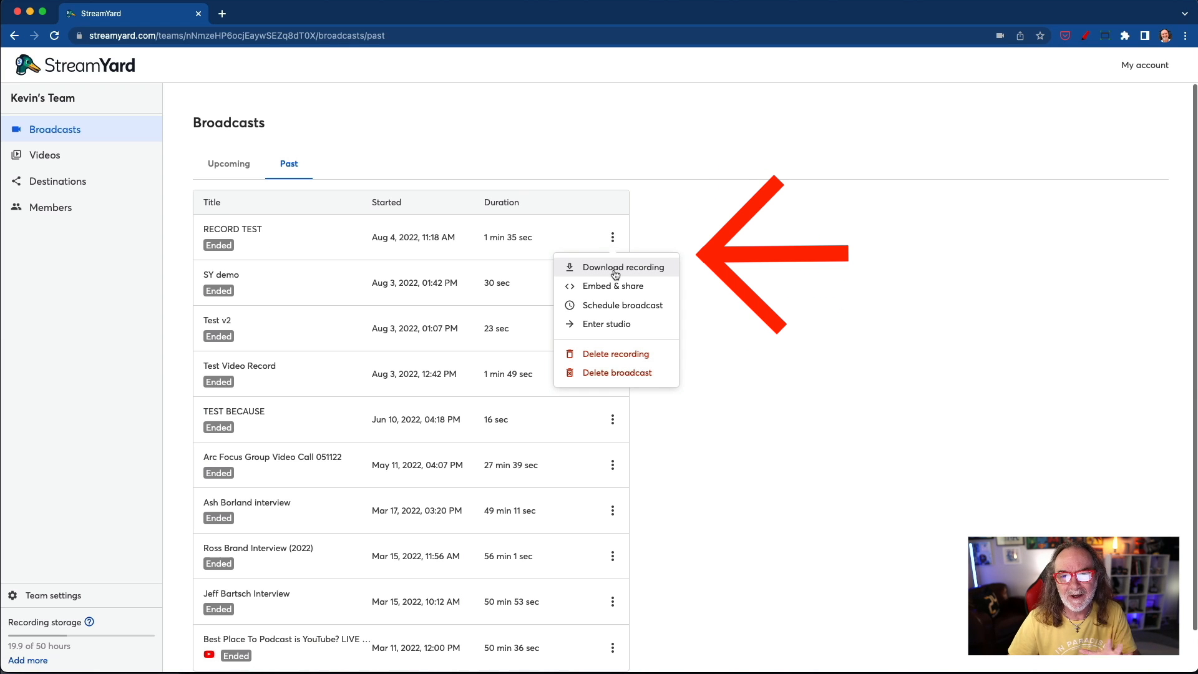
click(623, 267)
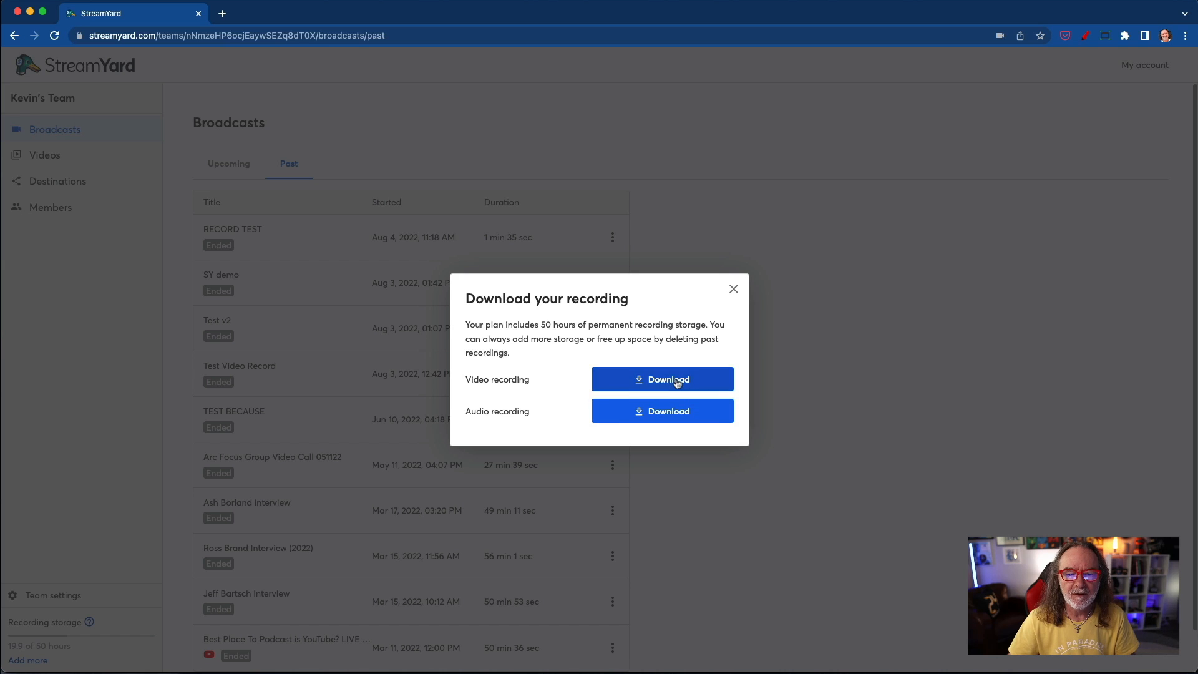
click(661, 379)
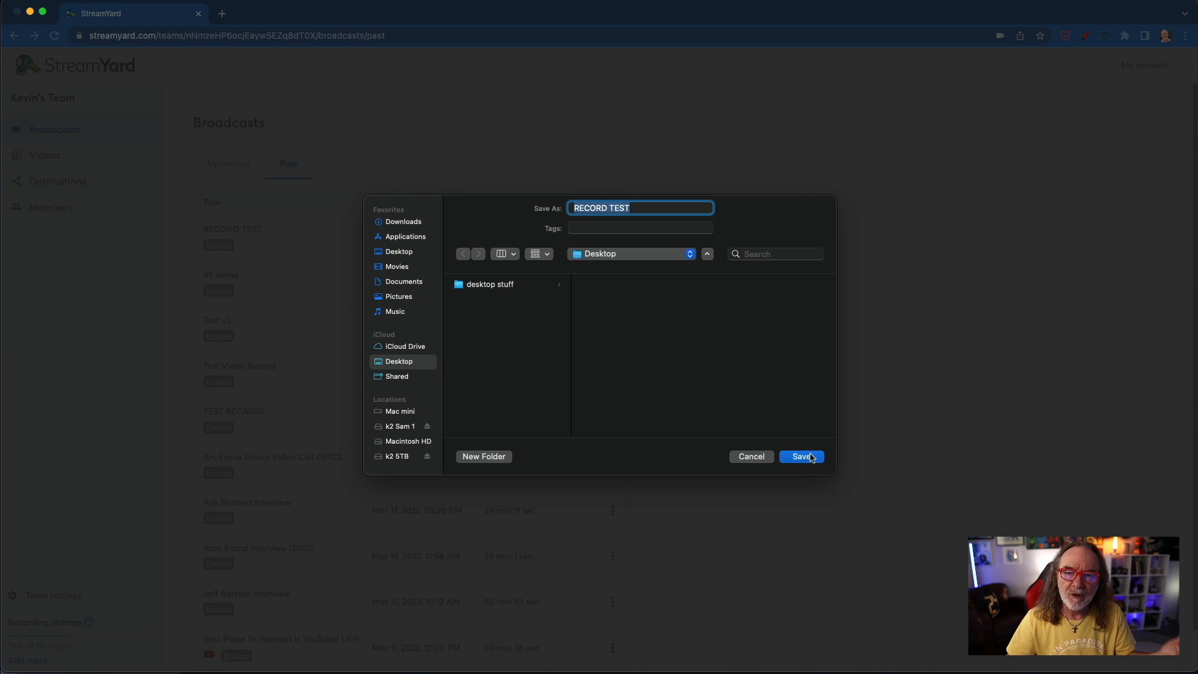
click(801, 457)
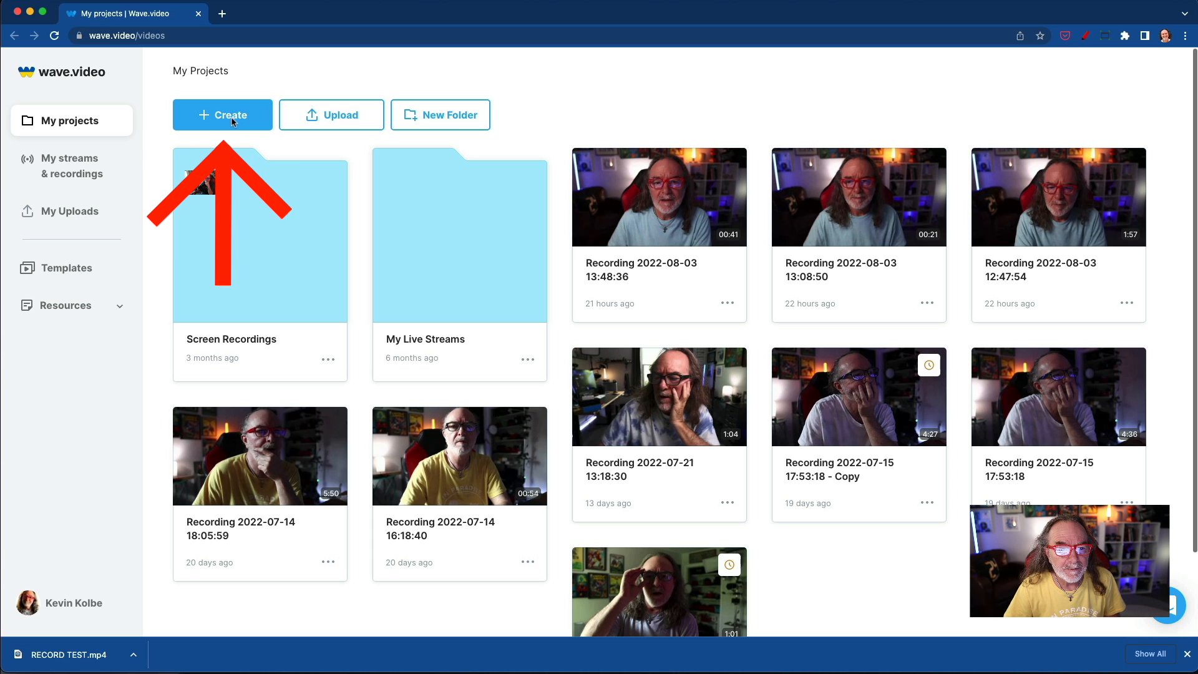
Create a new Video recording project and reach the start-recording prompt with intro choices.
click(222, 115)
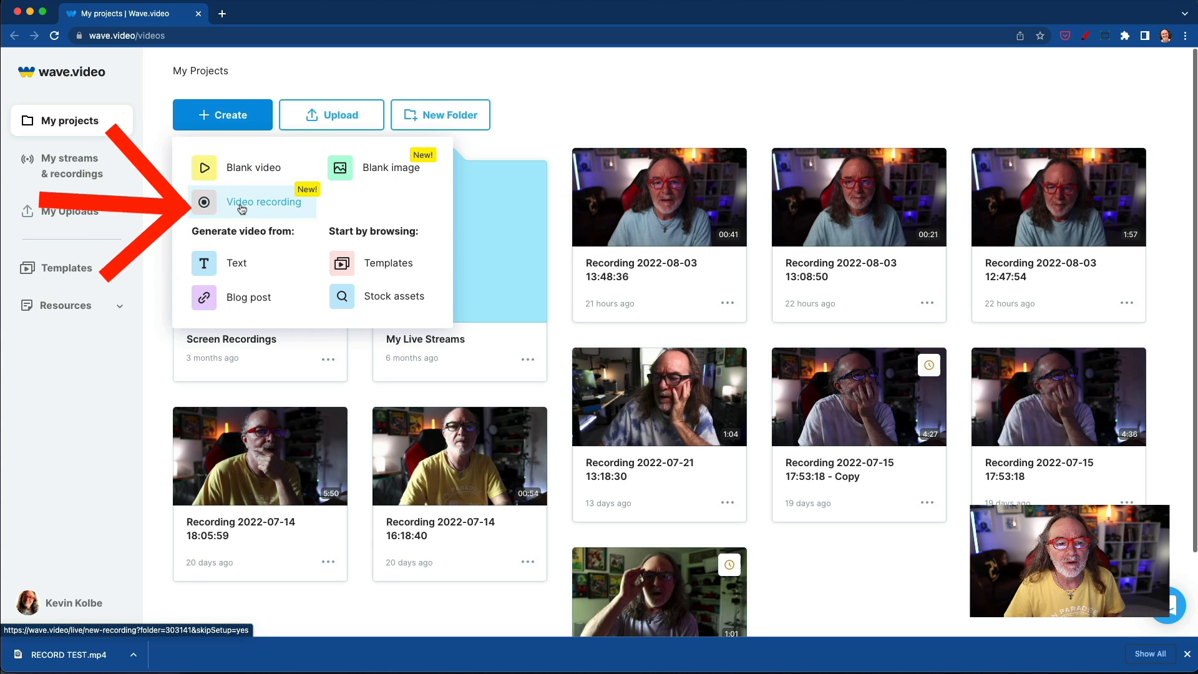
click(263, 202)
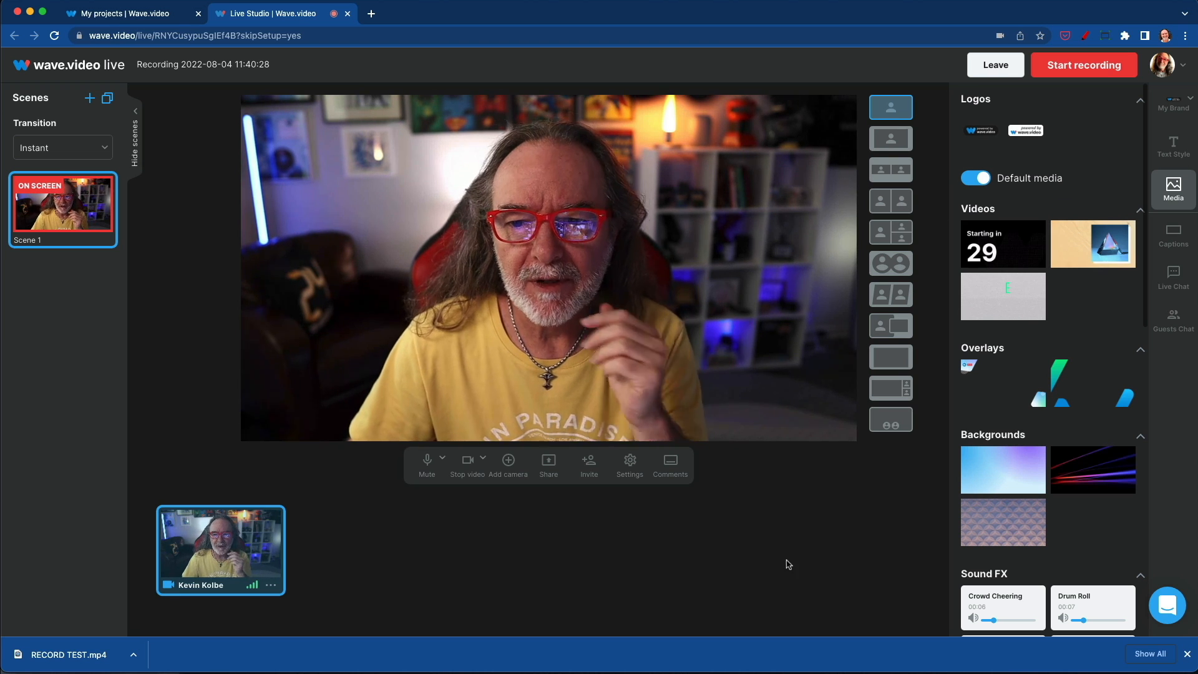
mouse_move(792, 579)
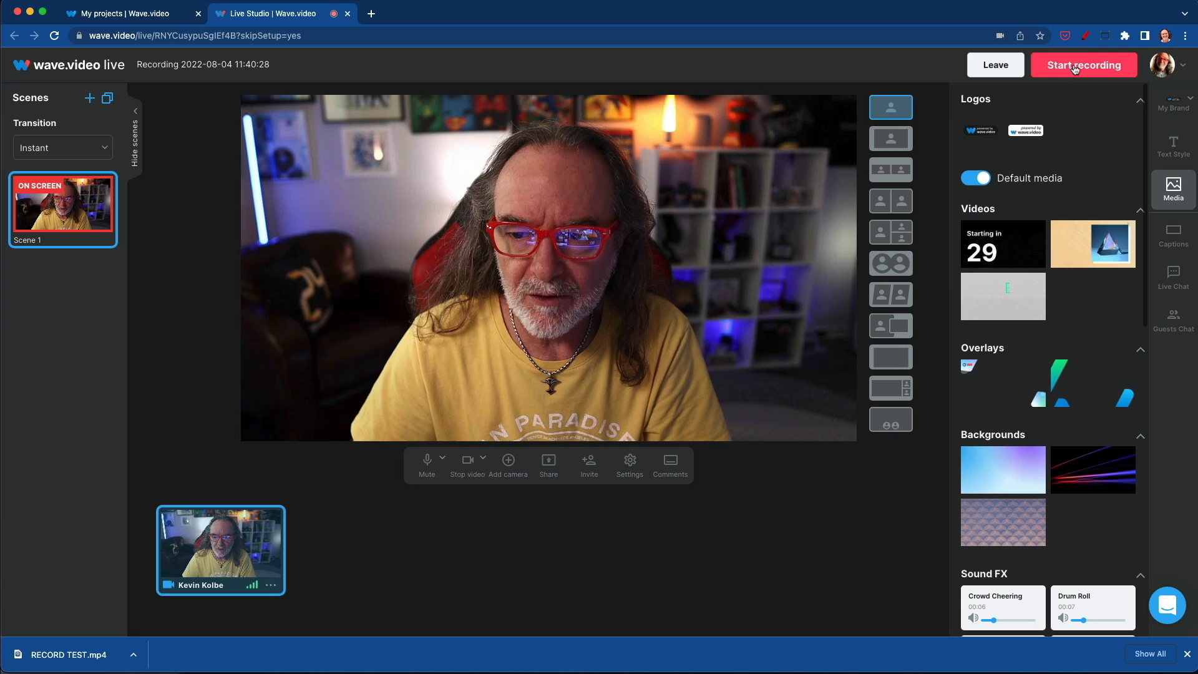
click(1084, 65)
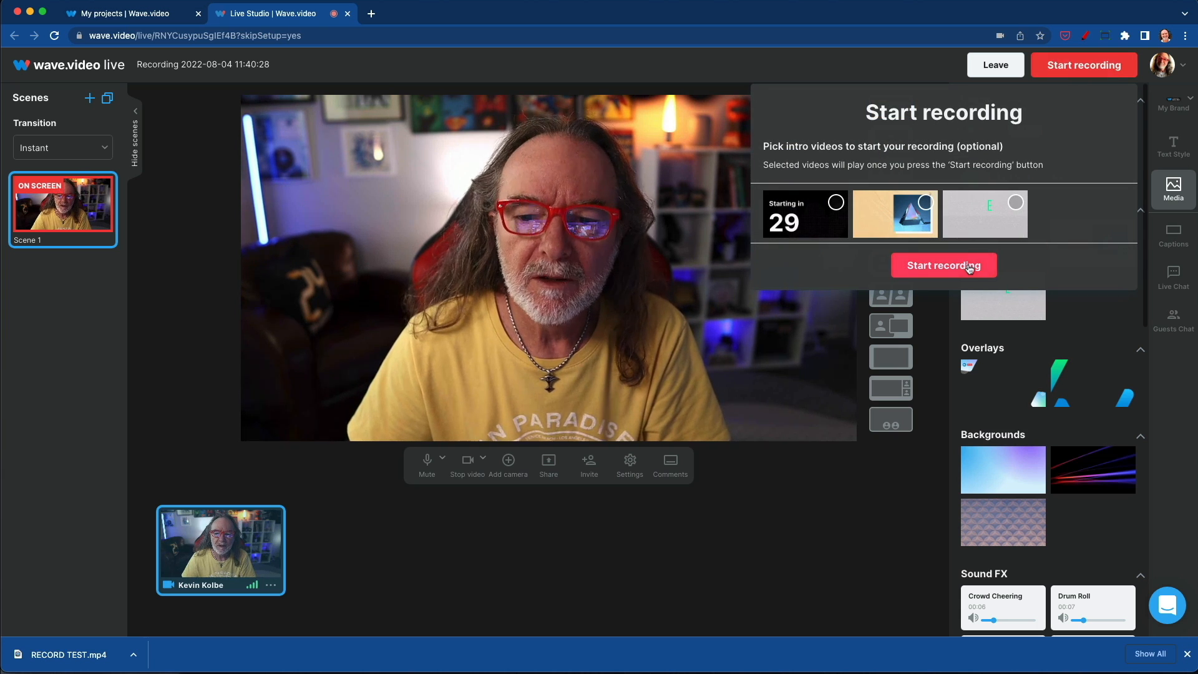
Record without intro videos until 1:27, then bring up the end-recording outro choices.
click(944, 265)
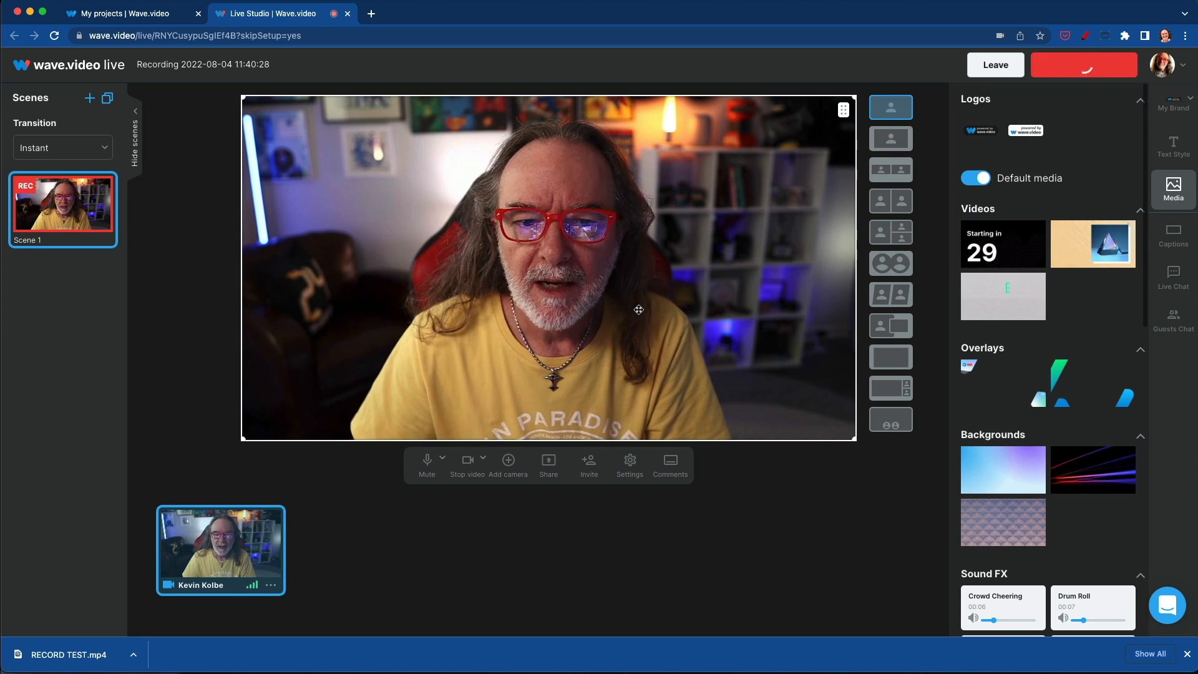
click(1083, 64)
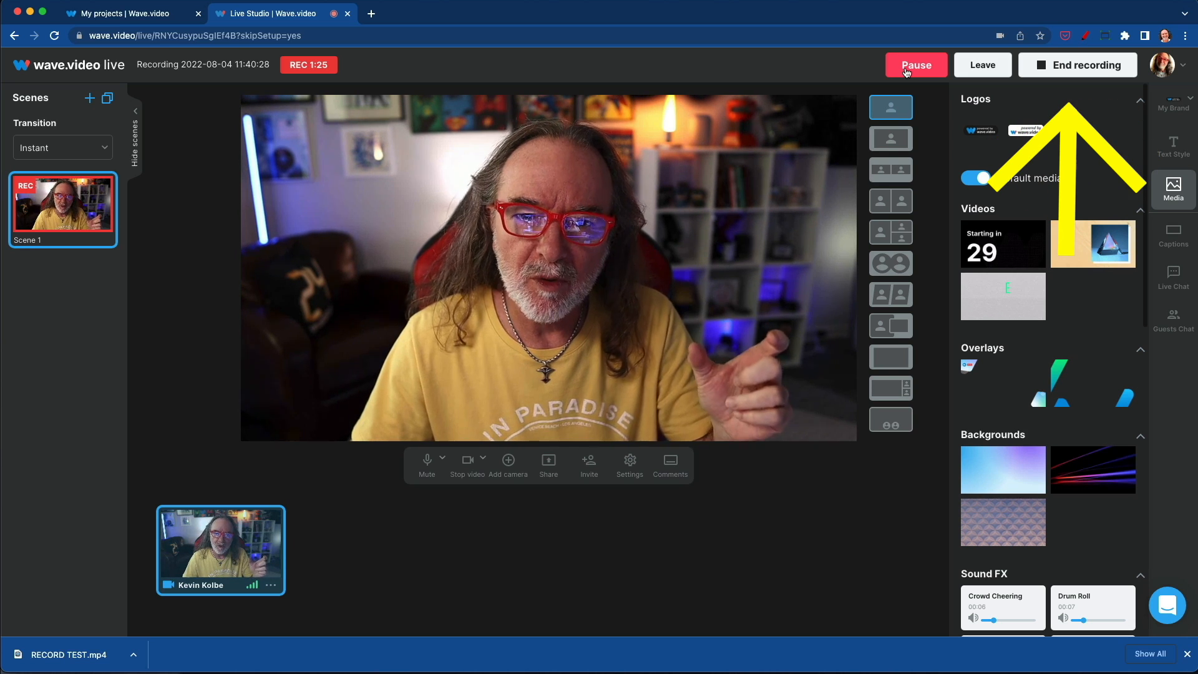
click(1078, 65)
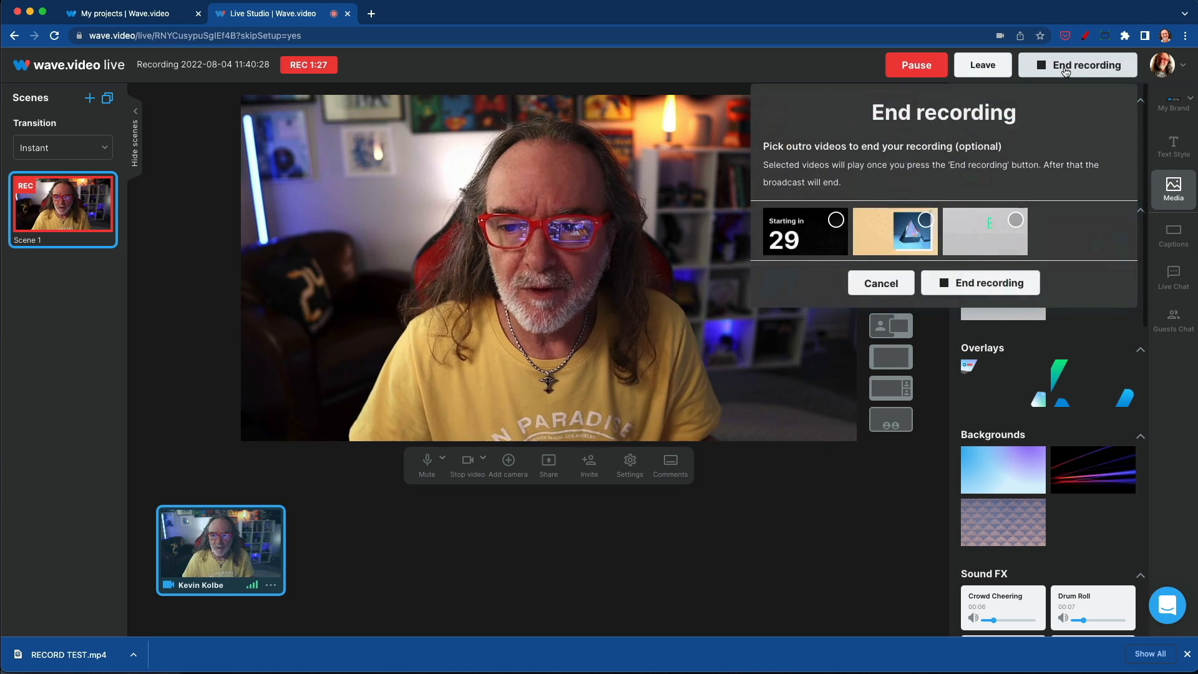
End the recording without outros, dismiss the rating prompt, and open the clip's preview page.
click(981, 283)
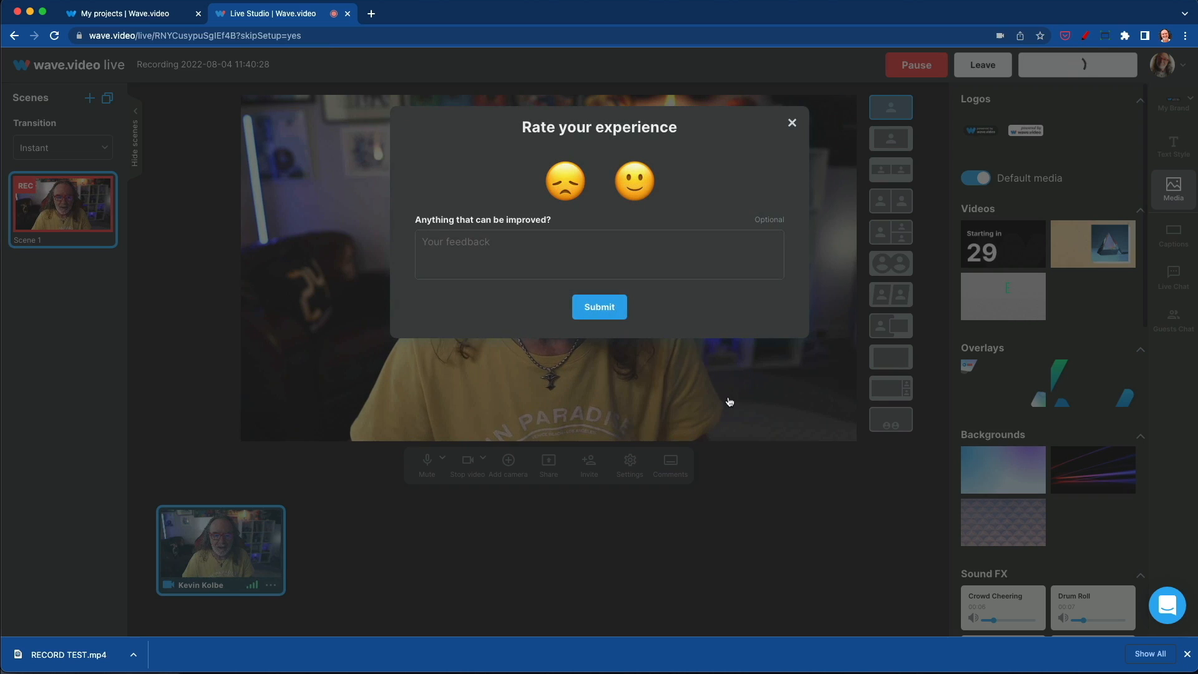
click(792, 122)
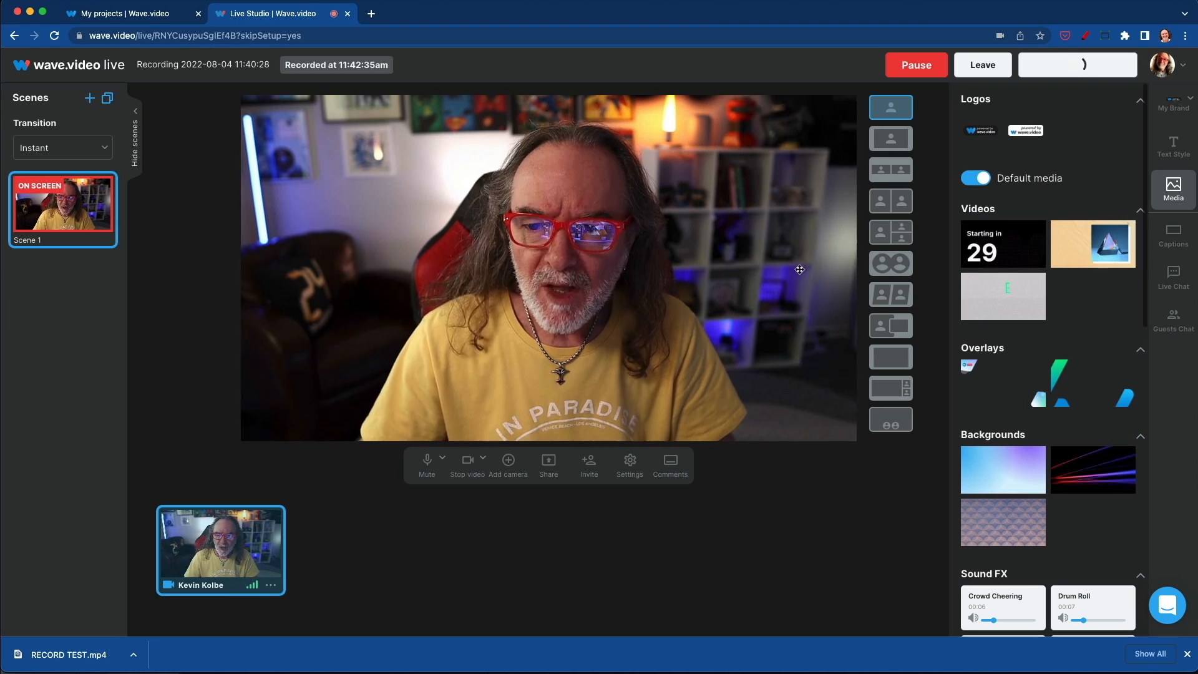
click(915, 65)
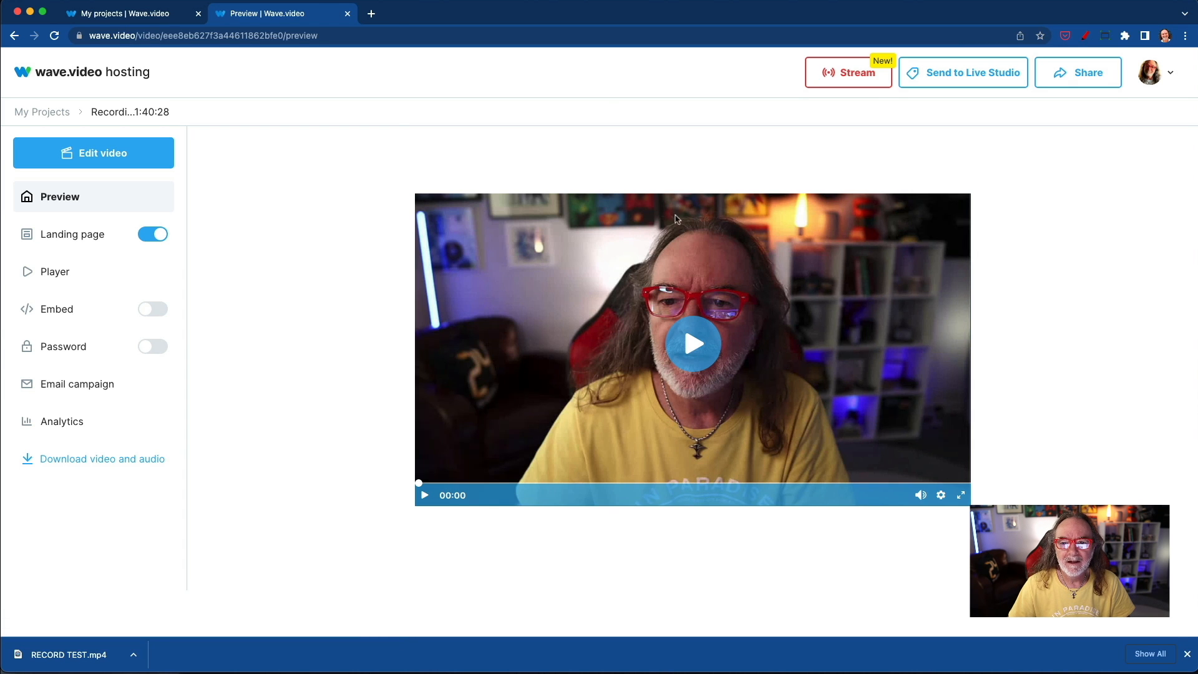
mouse_move(1113, 332)
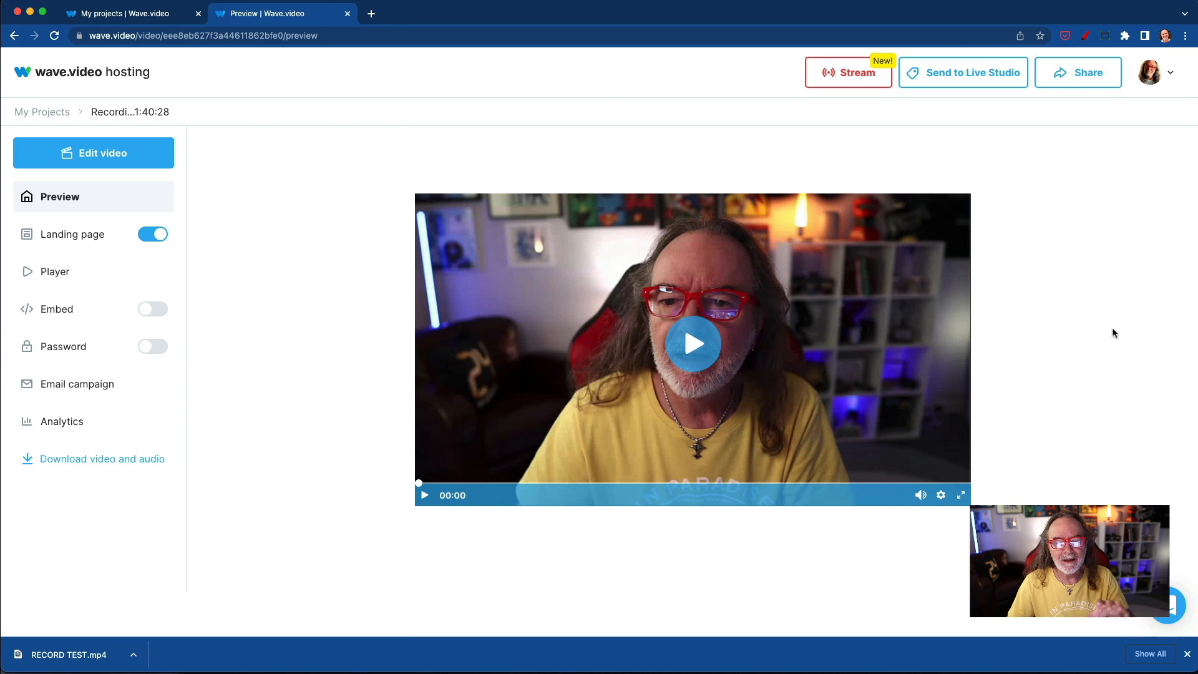
mouse_move(1032, 331)
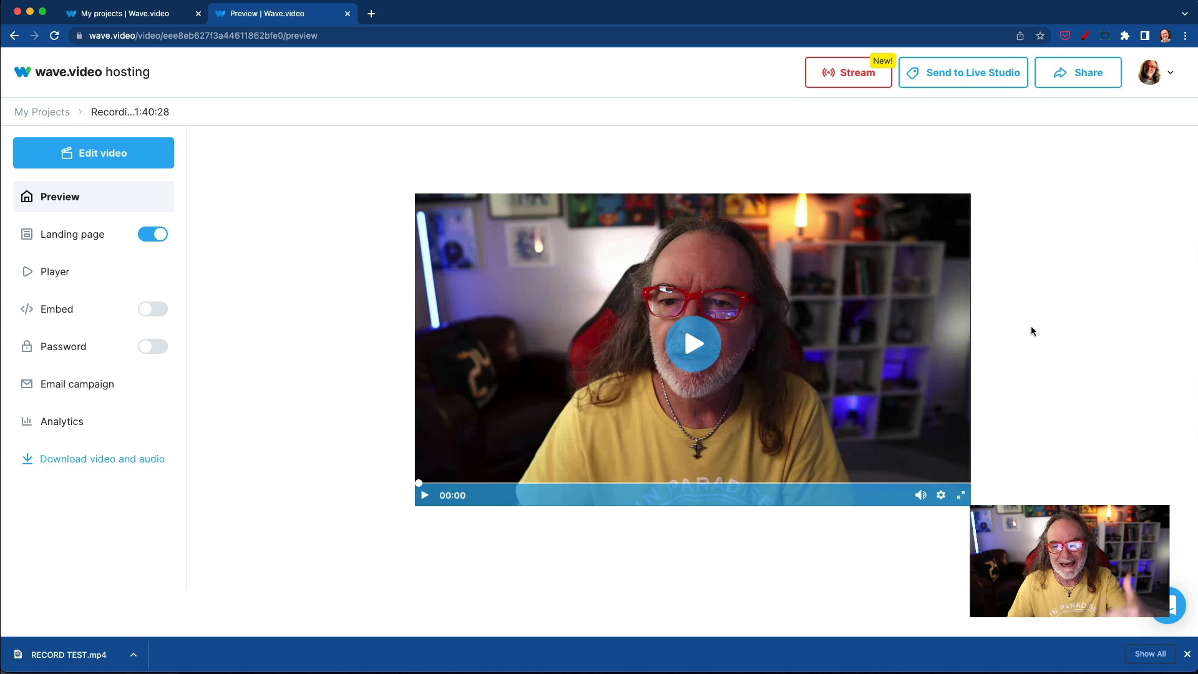
mouse_move(951, 87)
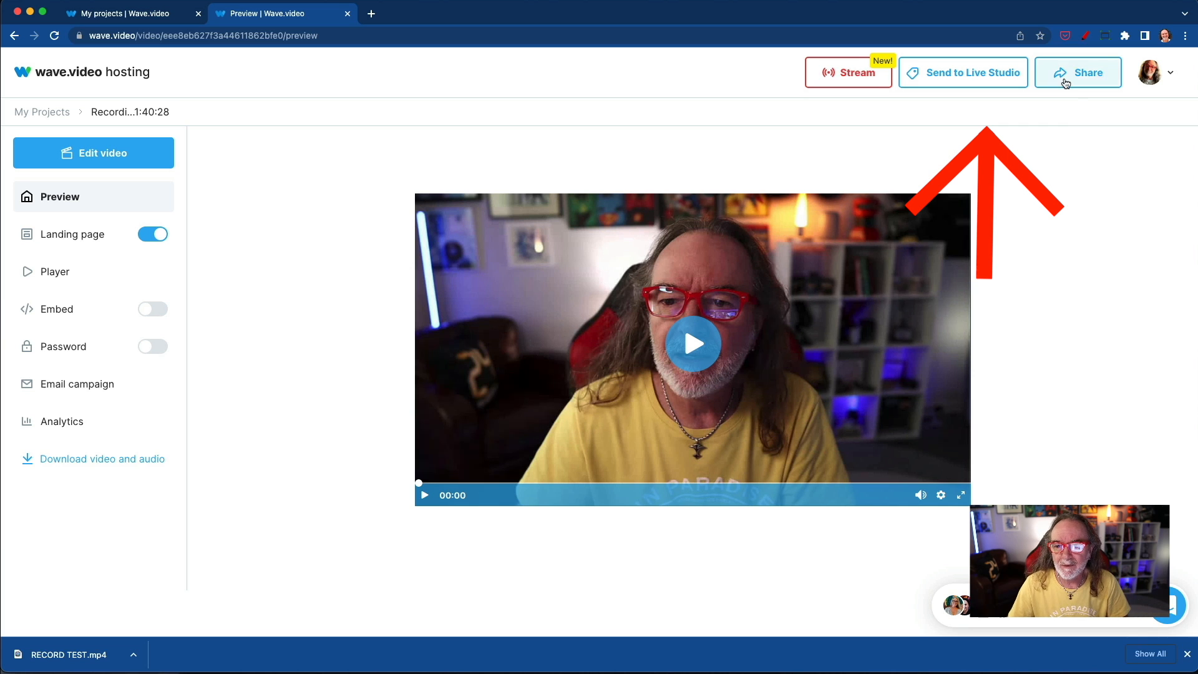
Download the new wave.video recording's original file as an MP4.
click(1078, 72)
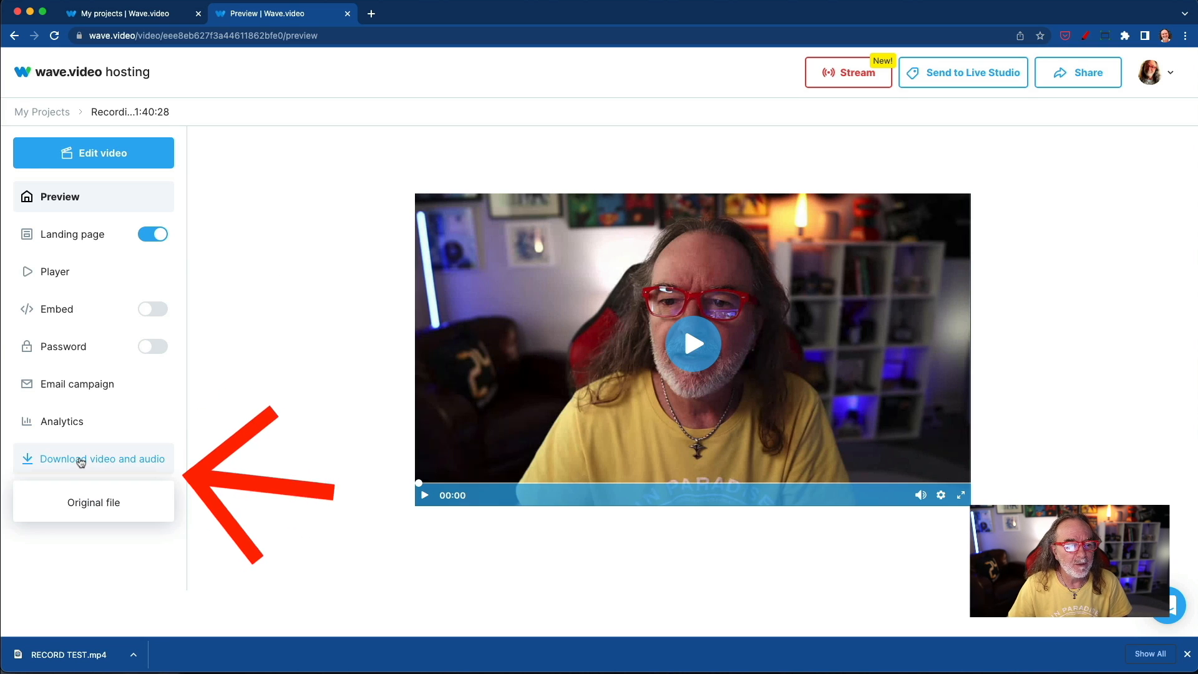
click(101, 459)
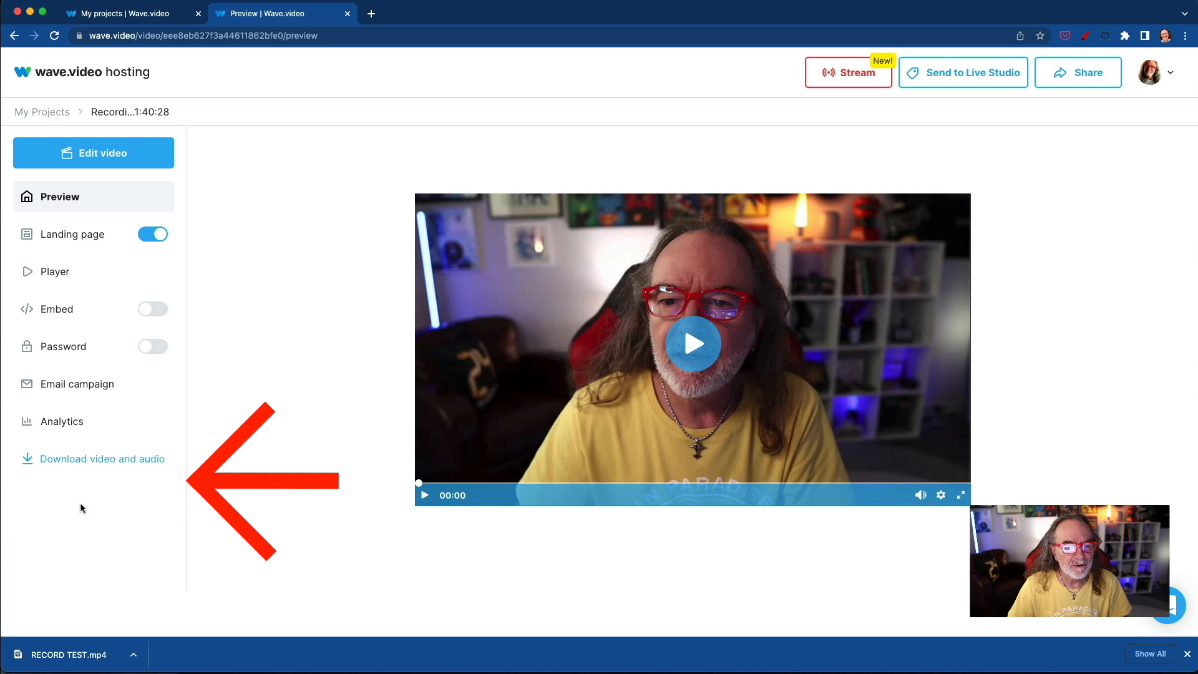
click(102, 458)
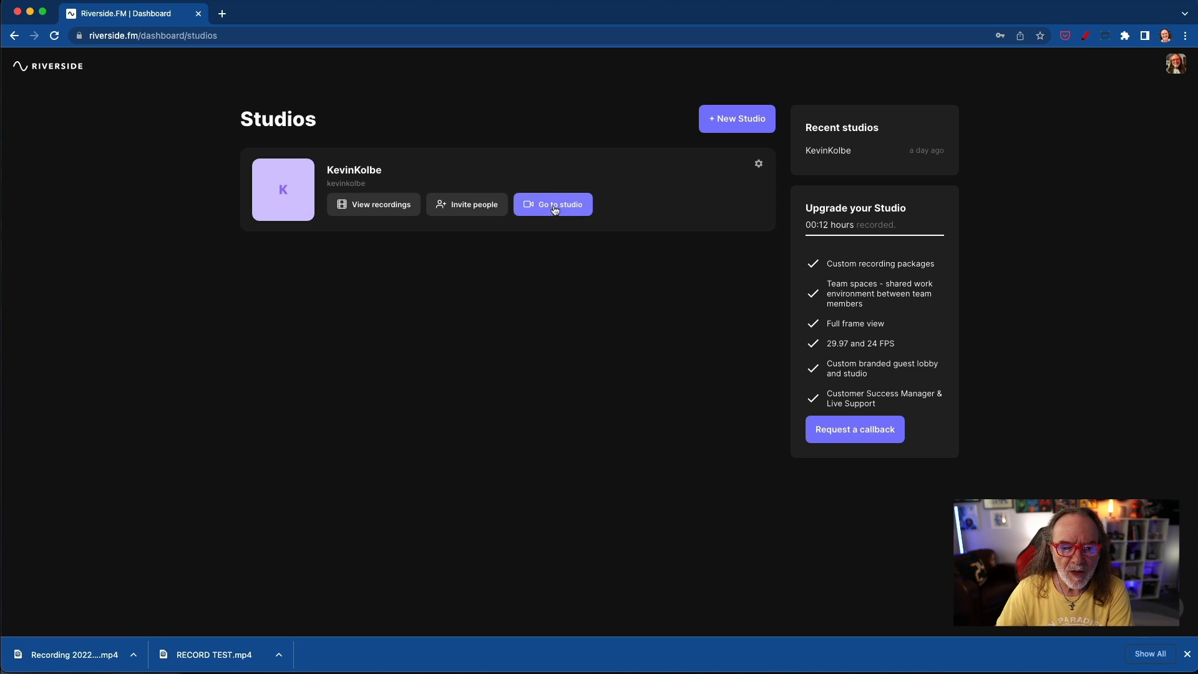
Join the Riverside.fm studio after declaring that no headphones are in use.
click(553, 203)
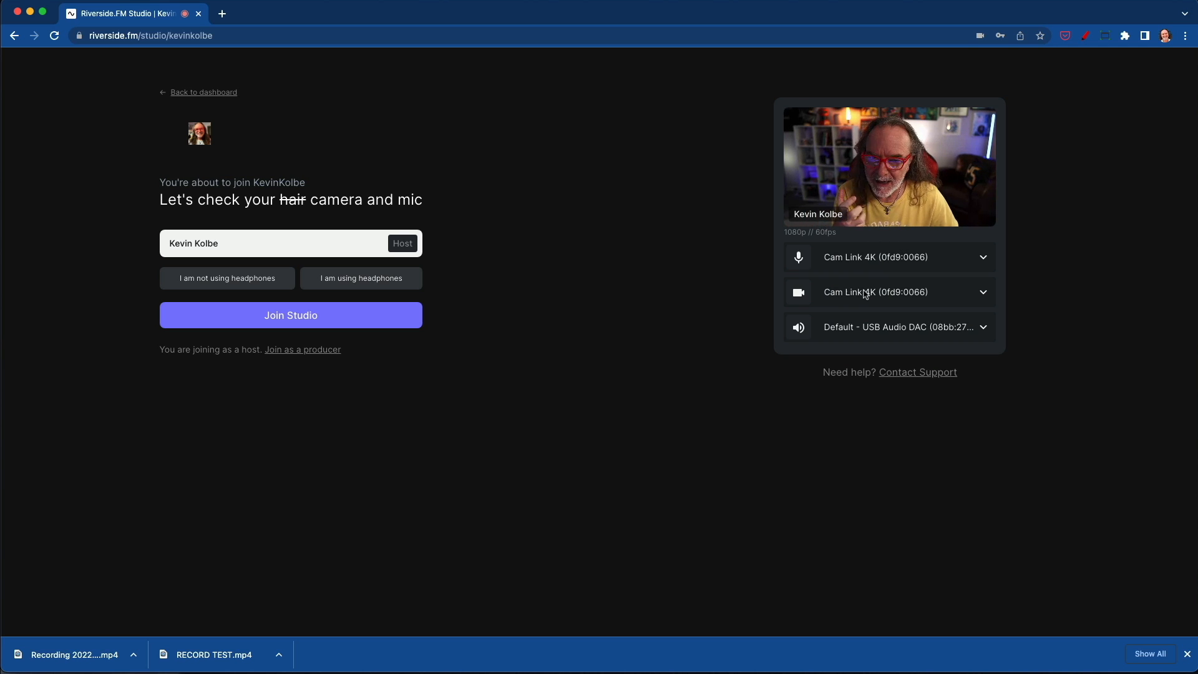
click(289, 315)
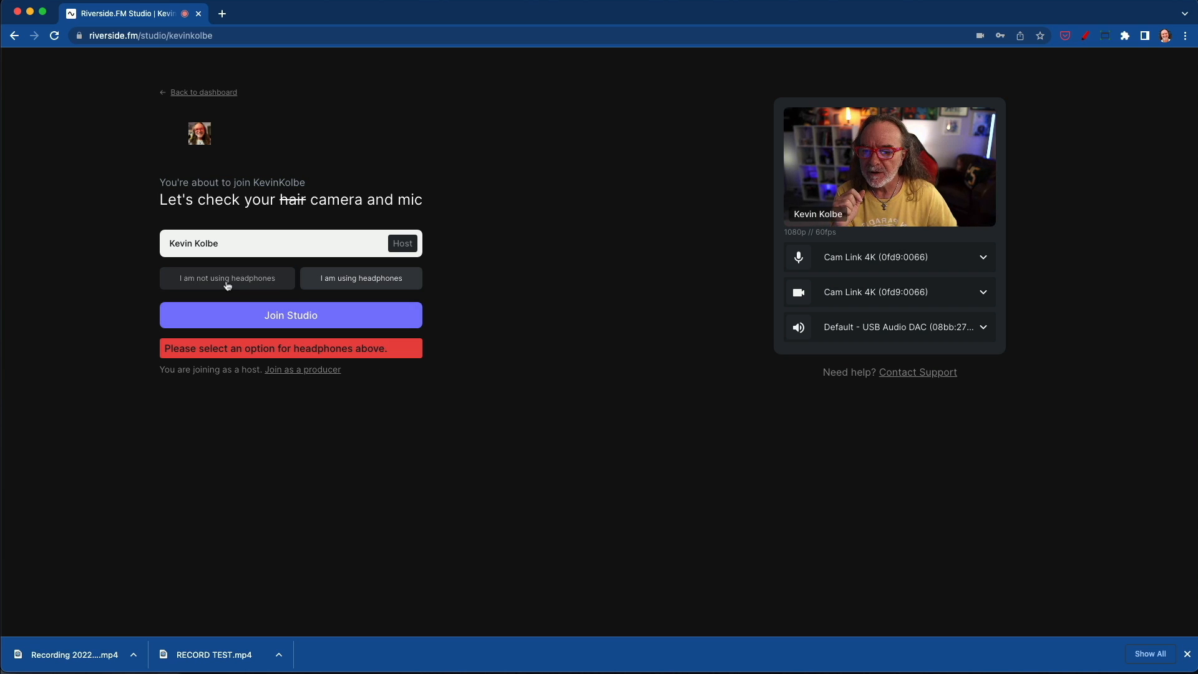
click(290, 315)
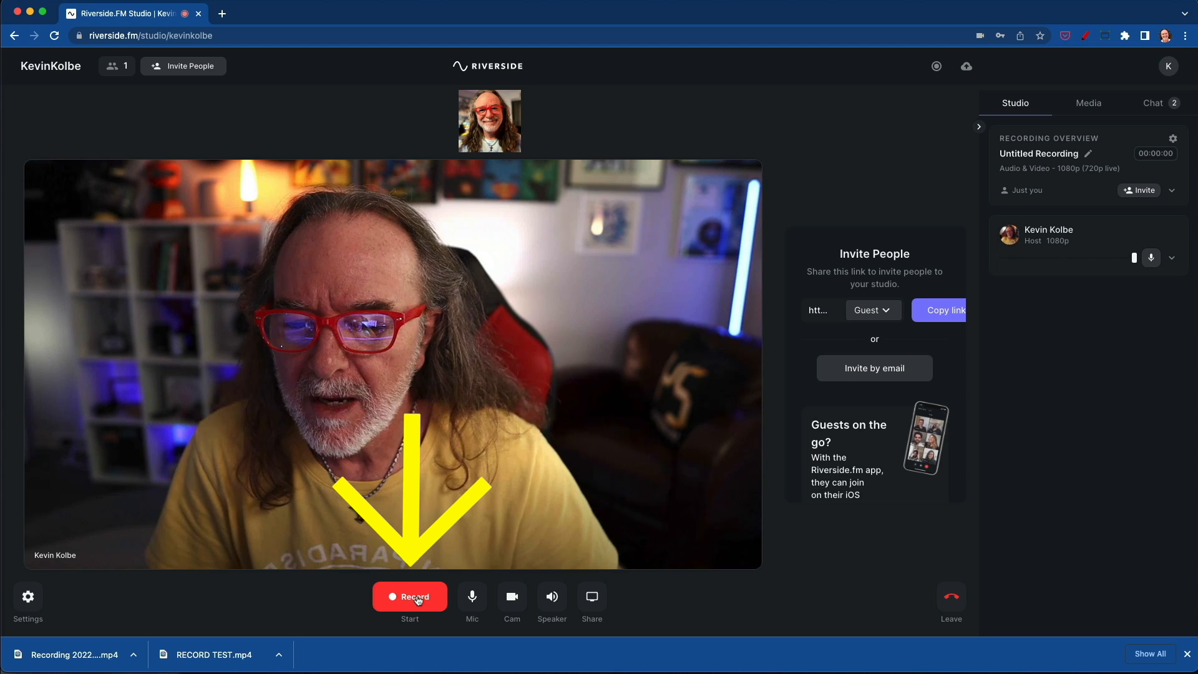
Record a test take of about 1:16 in the Riverside.fm studio, then stop it.
click(410, 596)
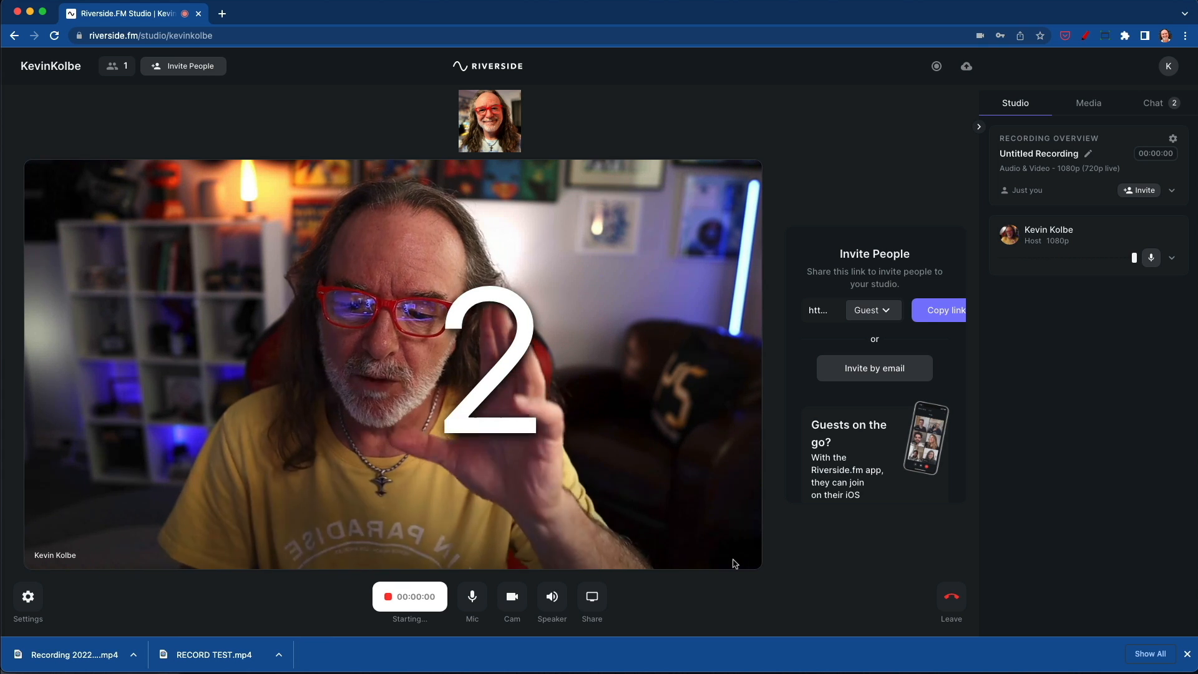
click(409, 597)
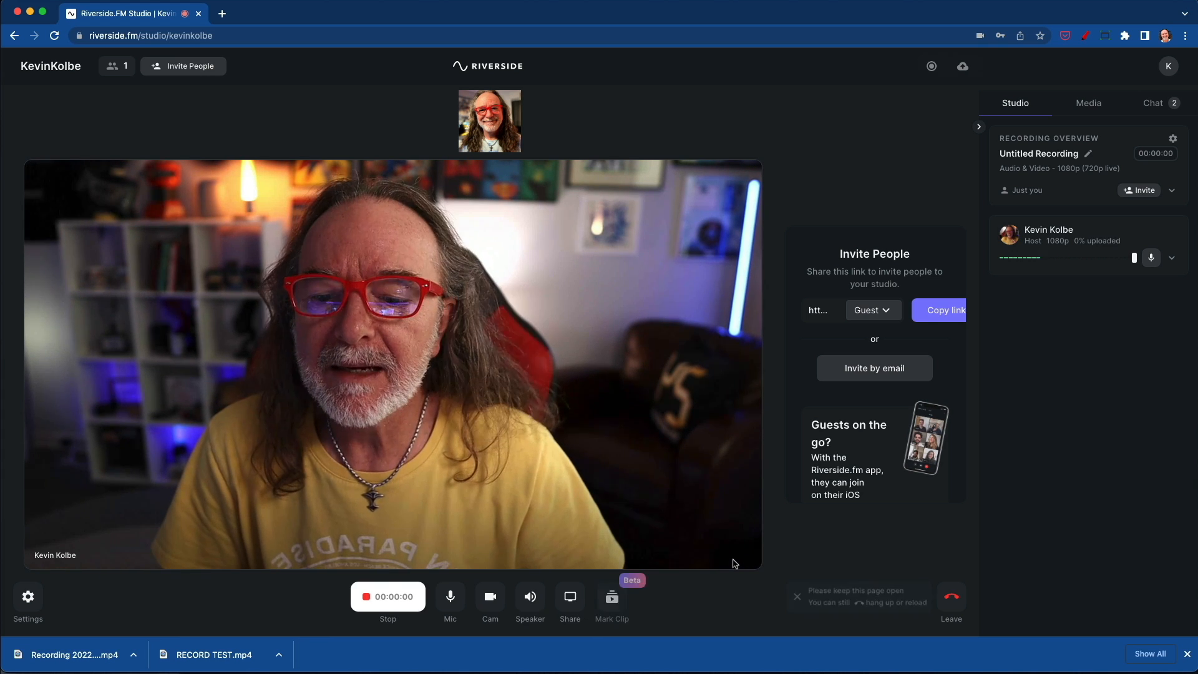
click(387, 596)
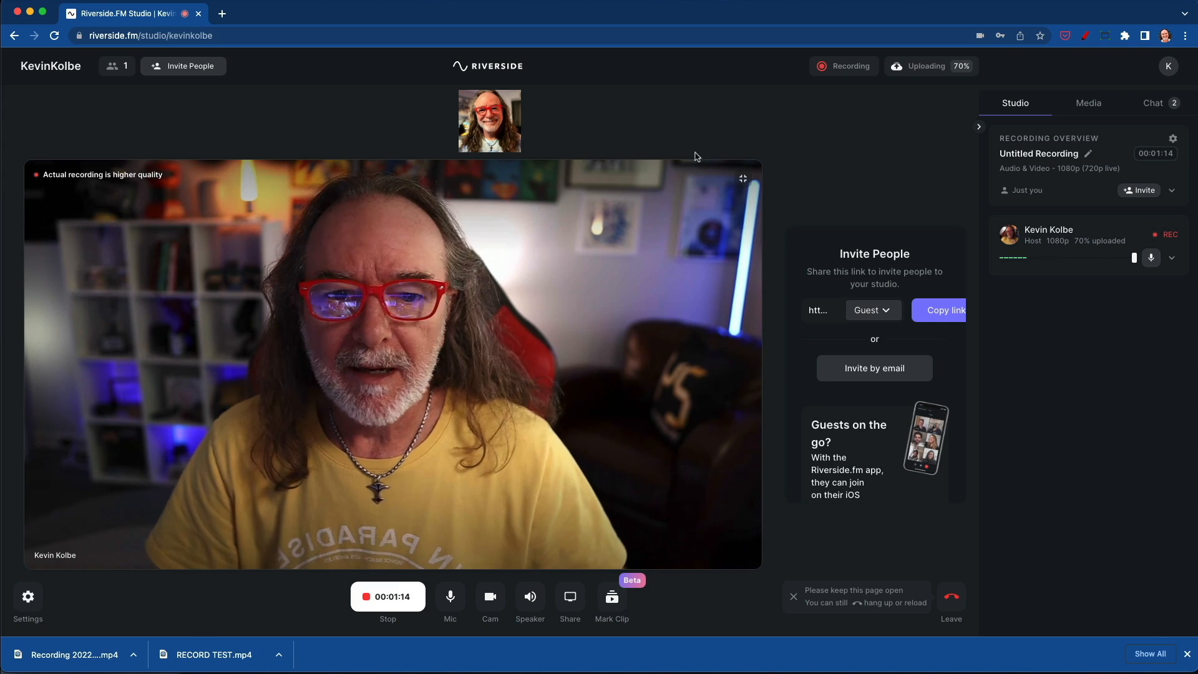
click(387, 596)
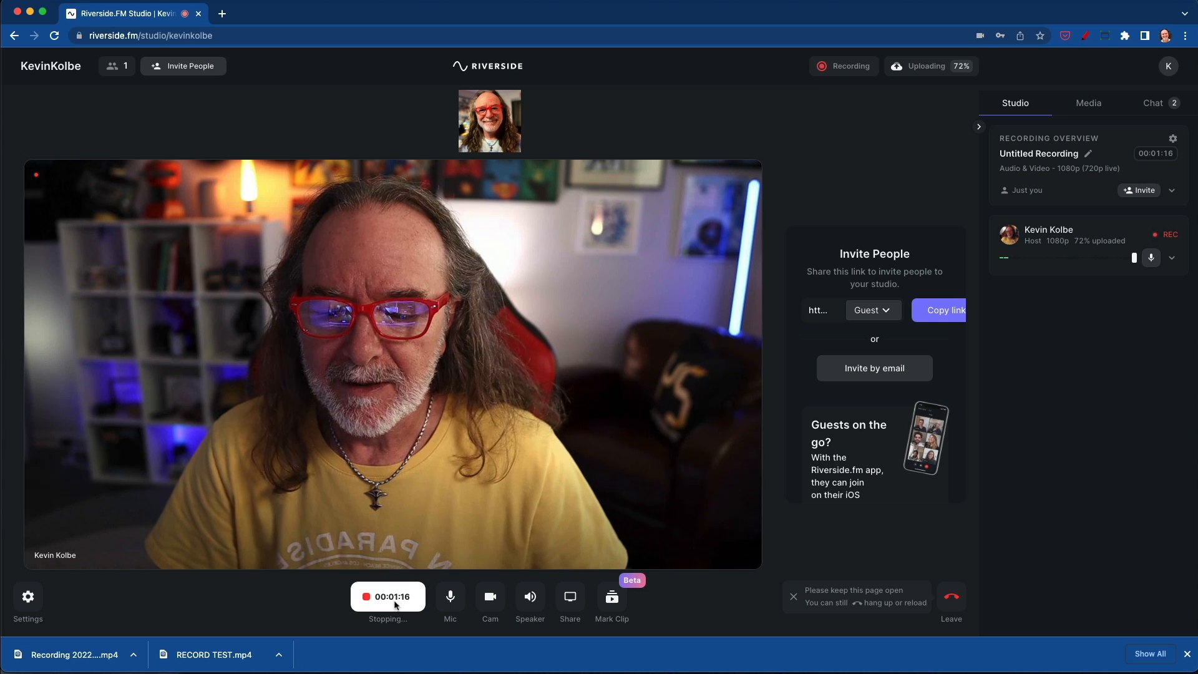
Let the finished 1:17 recording keep uploading in the studio.
click(387, 597)
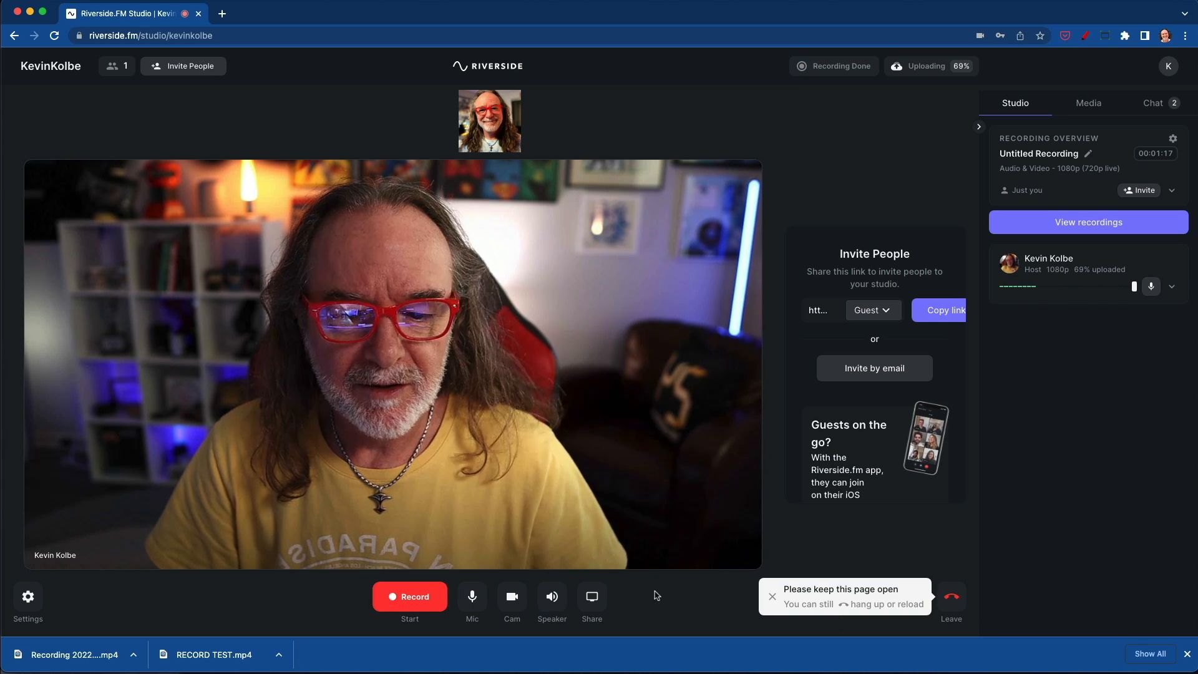
mouse_move(932, 85)
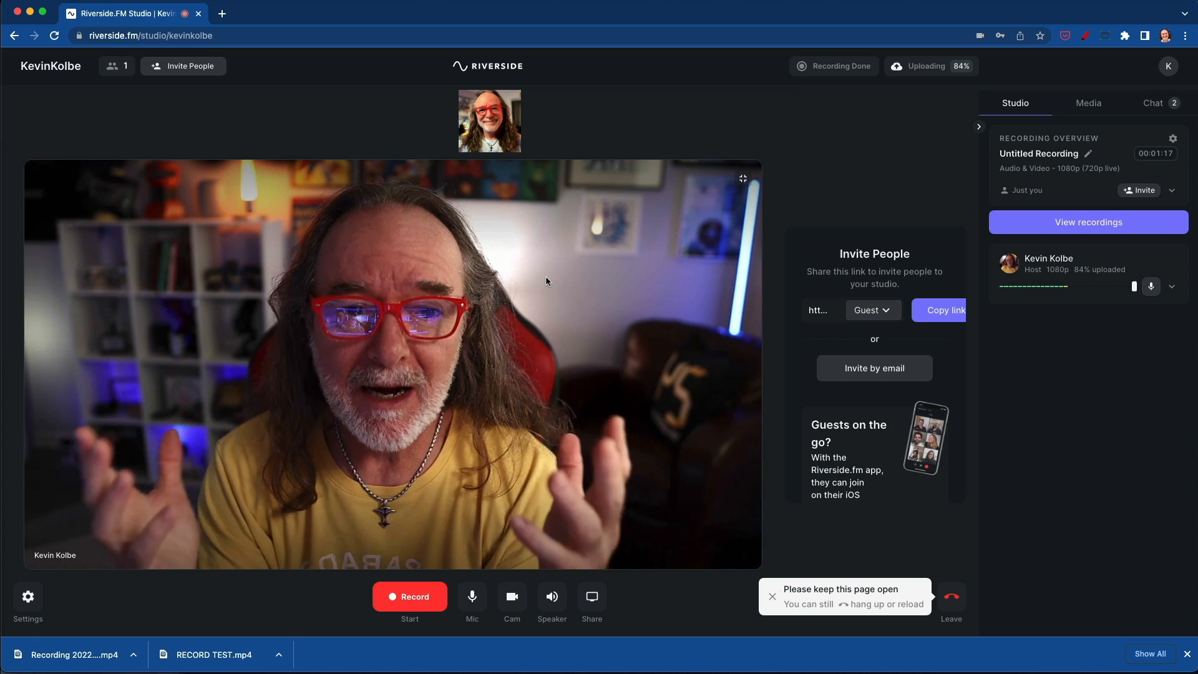
mouse_move(876, 104)
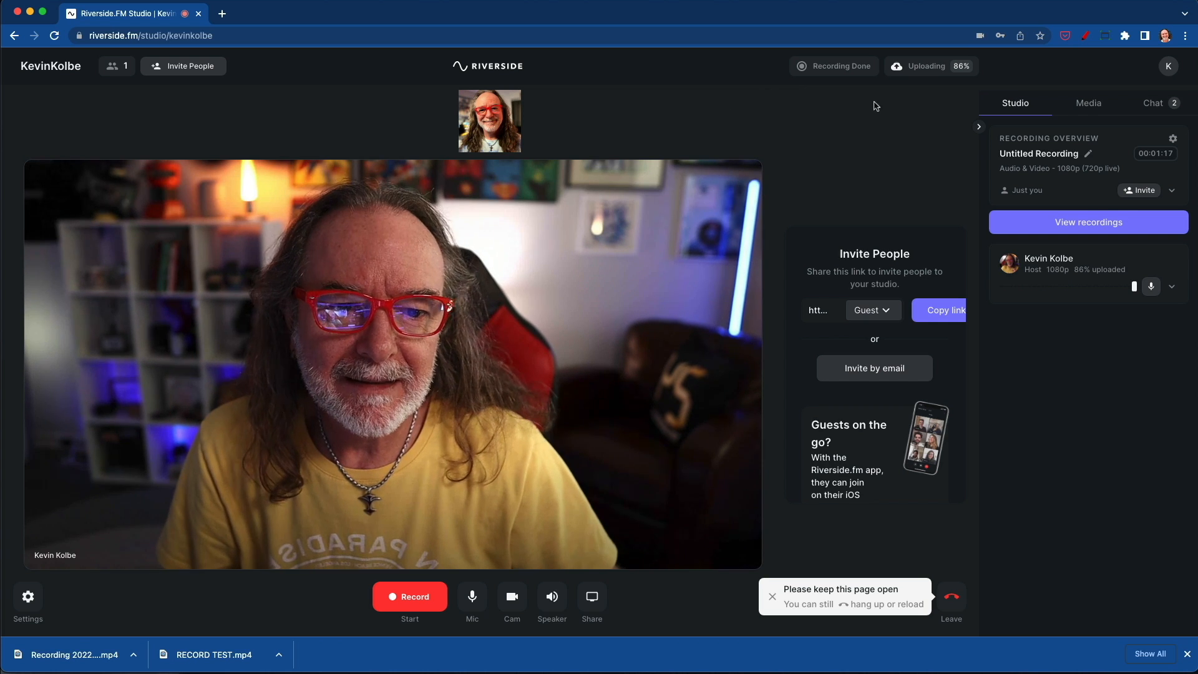
mouse_move(835, 161)
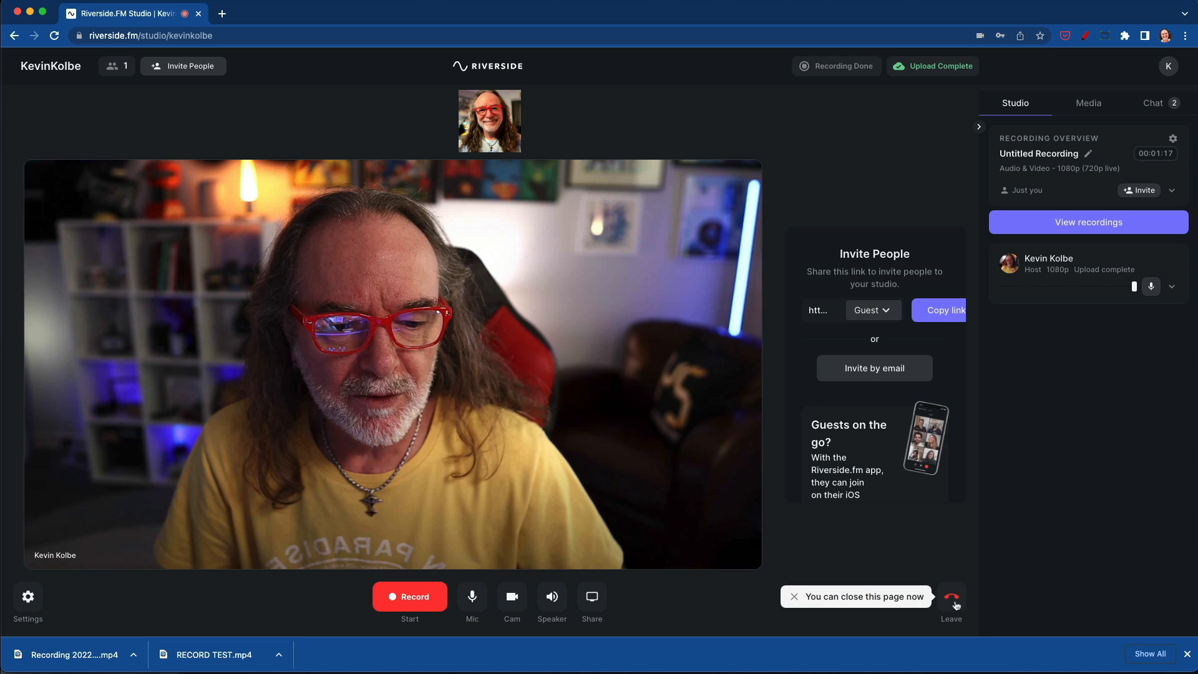
Leave the studio and view the Untitled Recording page, briefly checking its ⋯ menu.
click(951, 597)
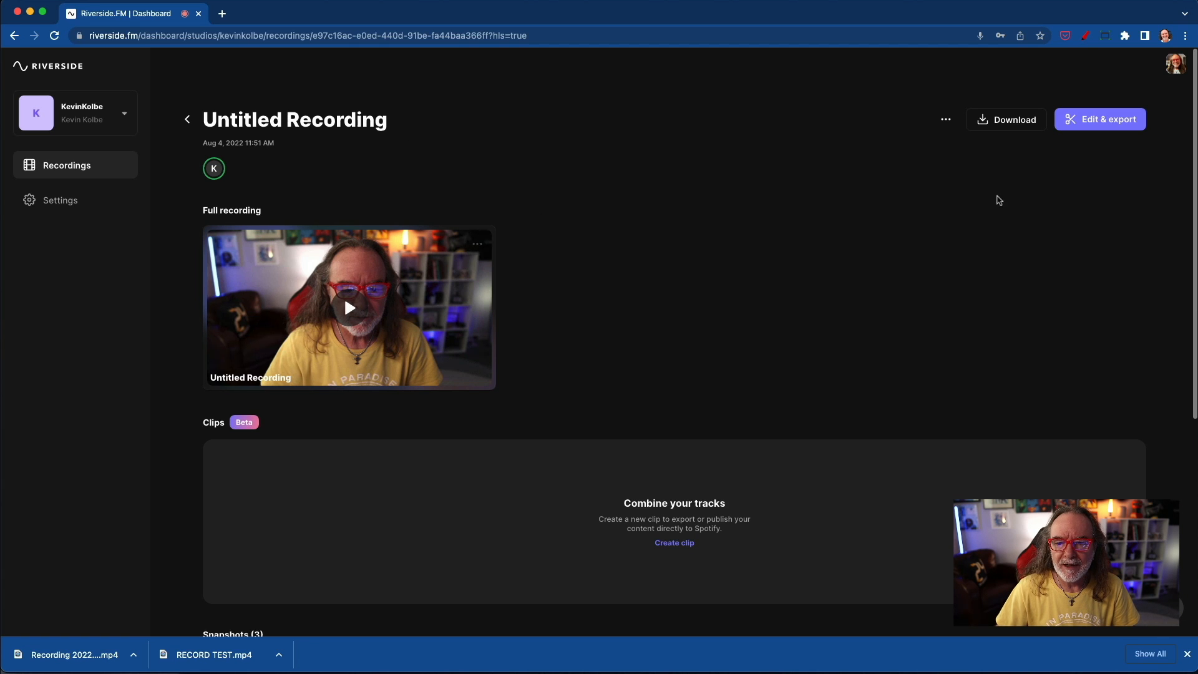
click(945, 120)
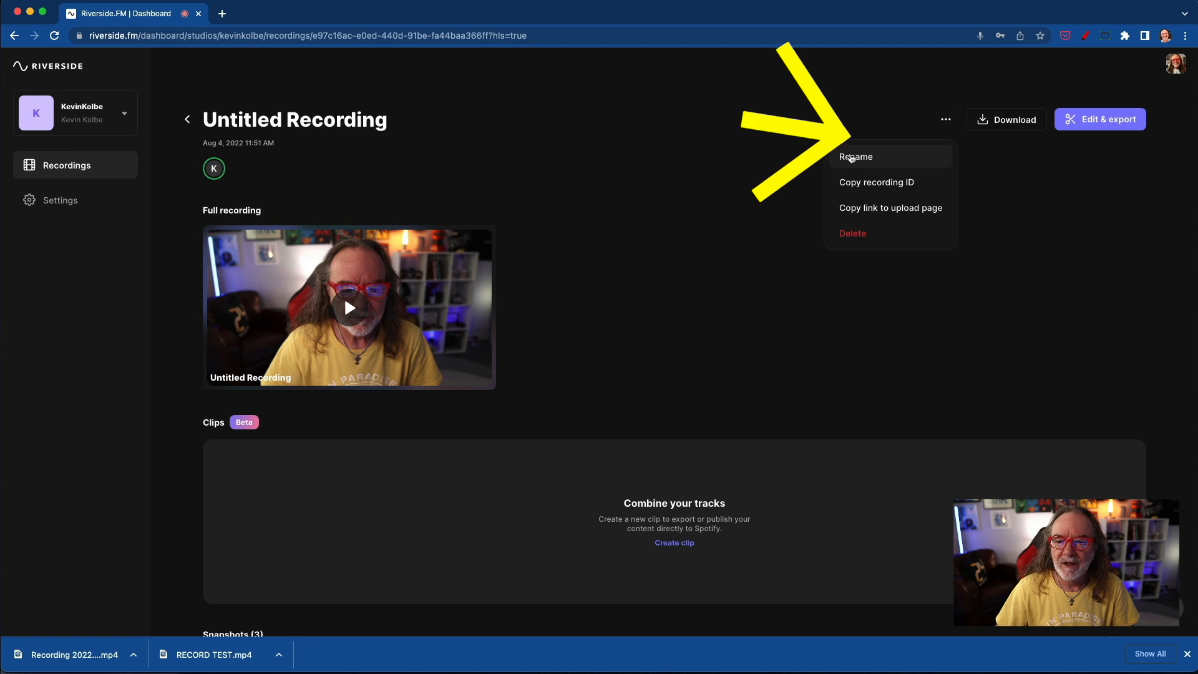
click(1006, 120)
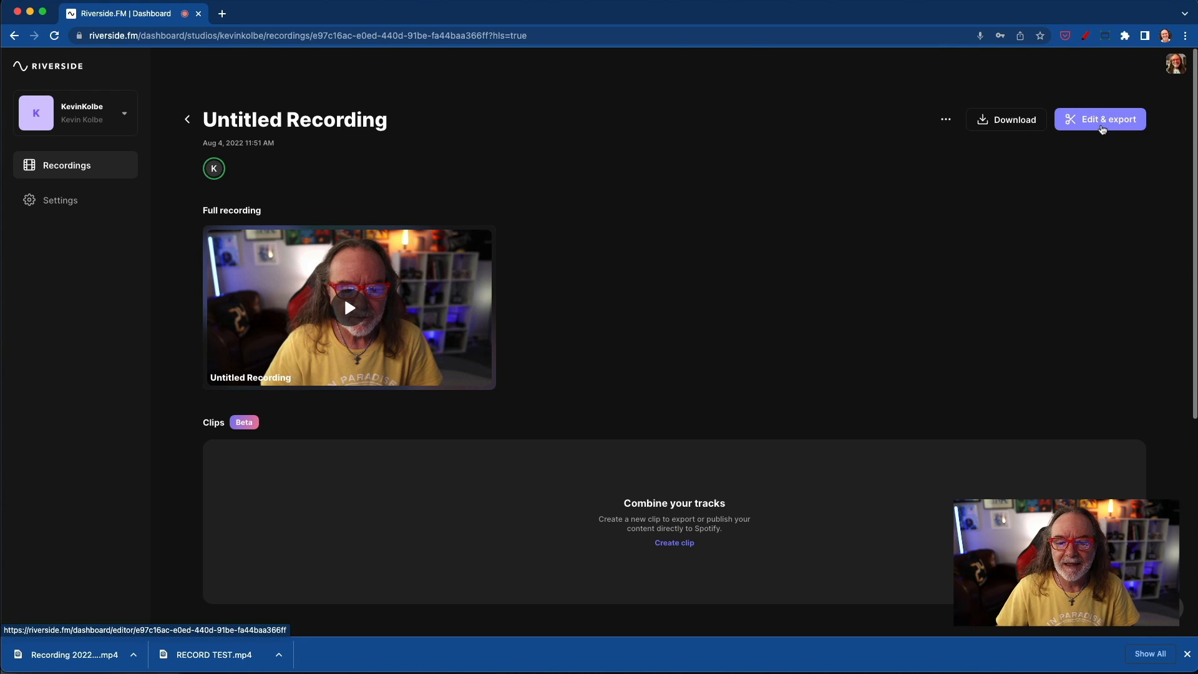
click(1099, 119)
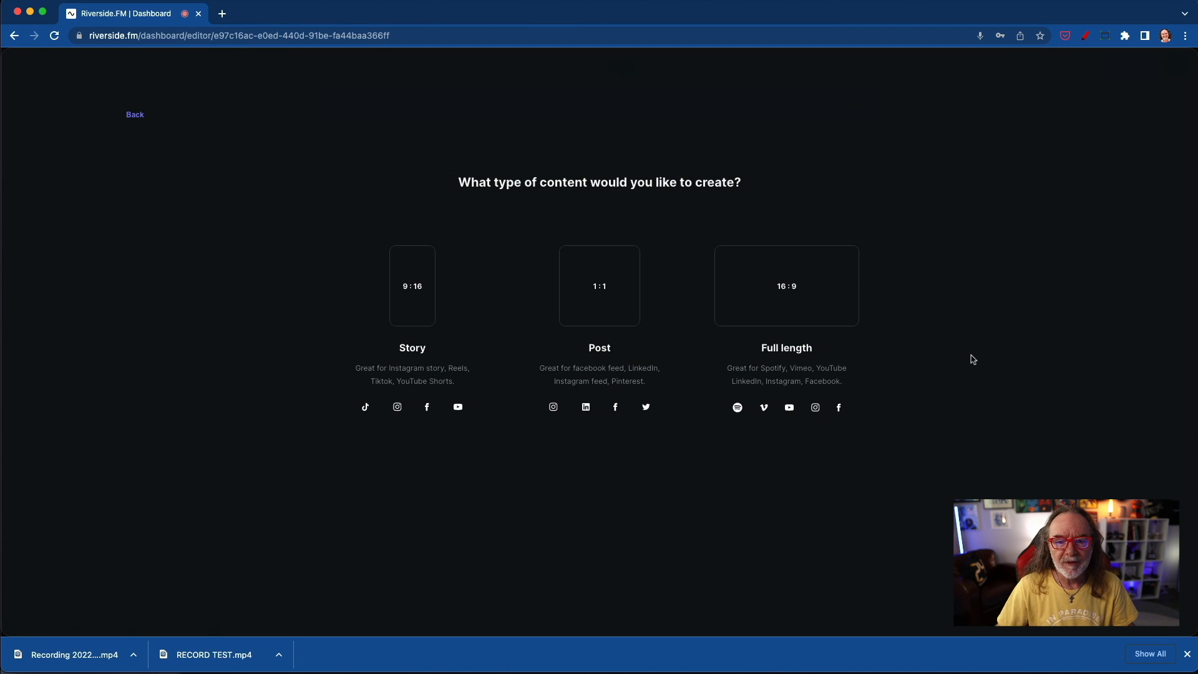
mouse_move(787, 285)
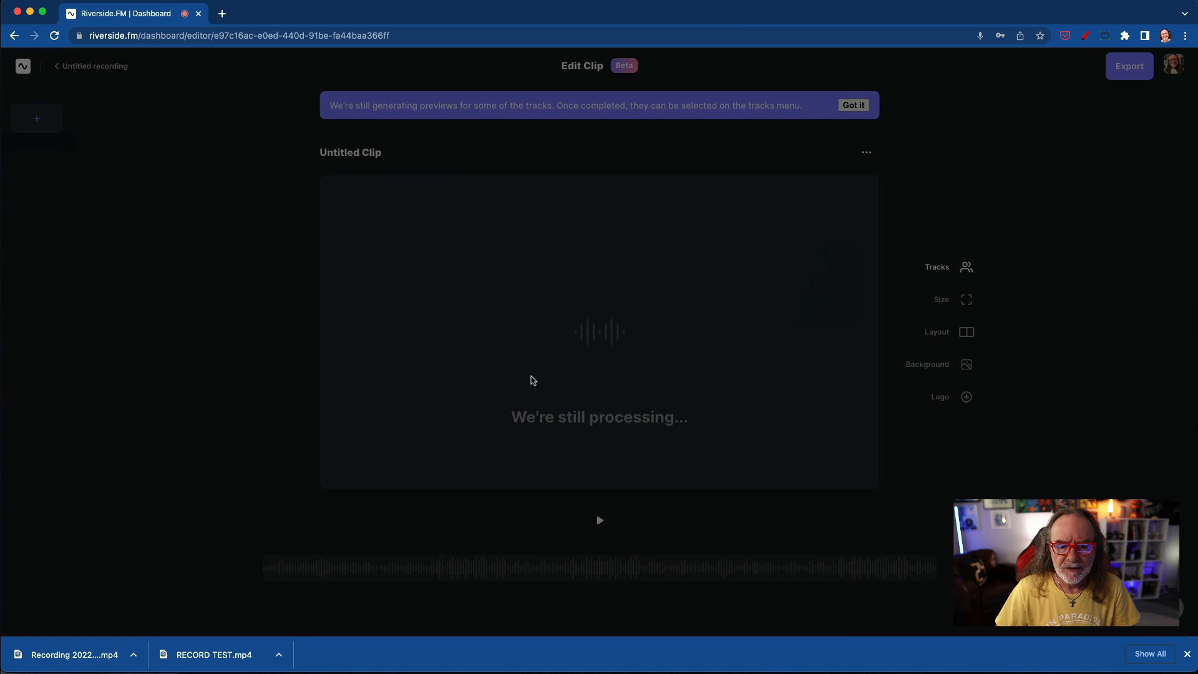
mouse_move(1016, 157)
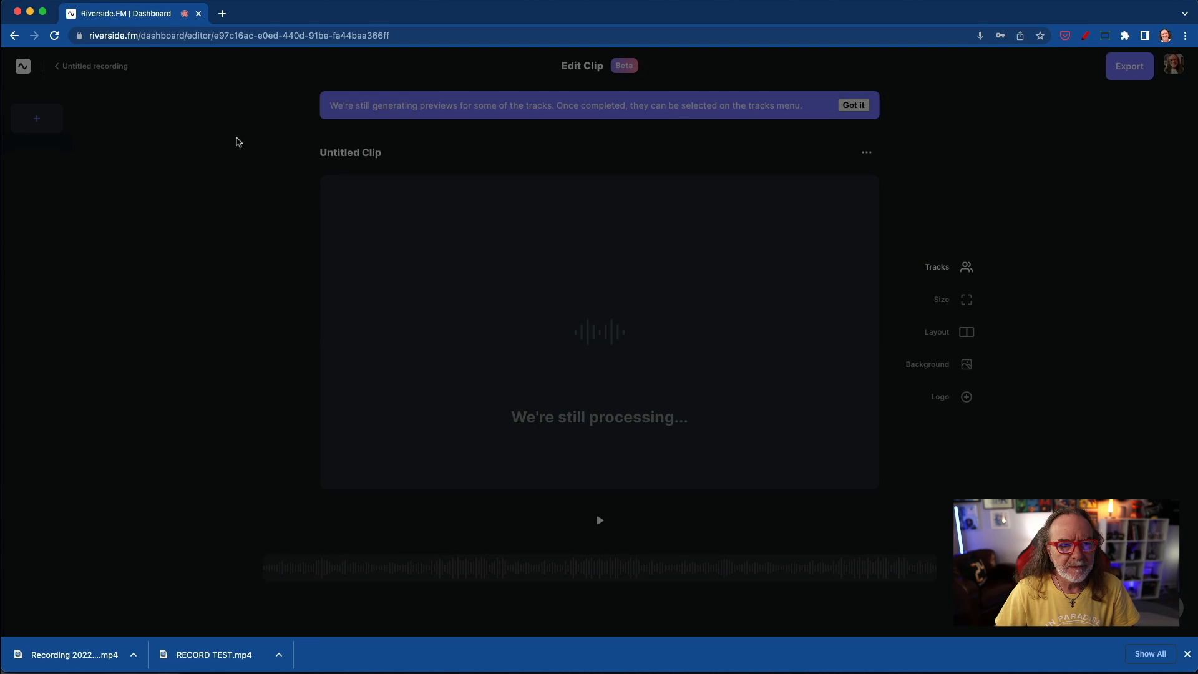
click(90, 67)
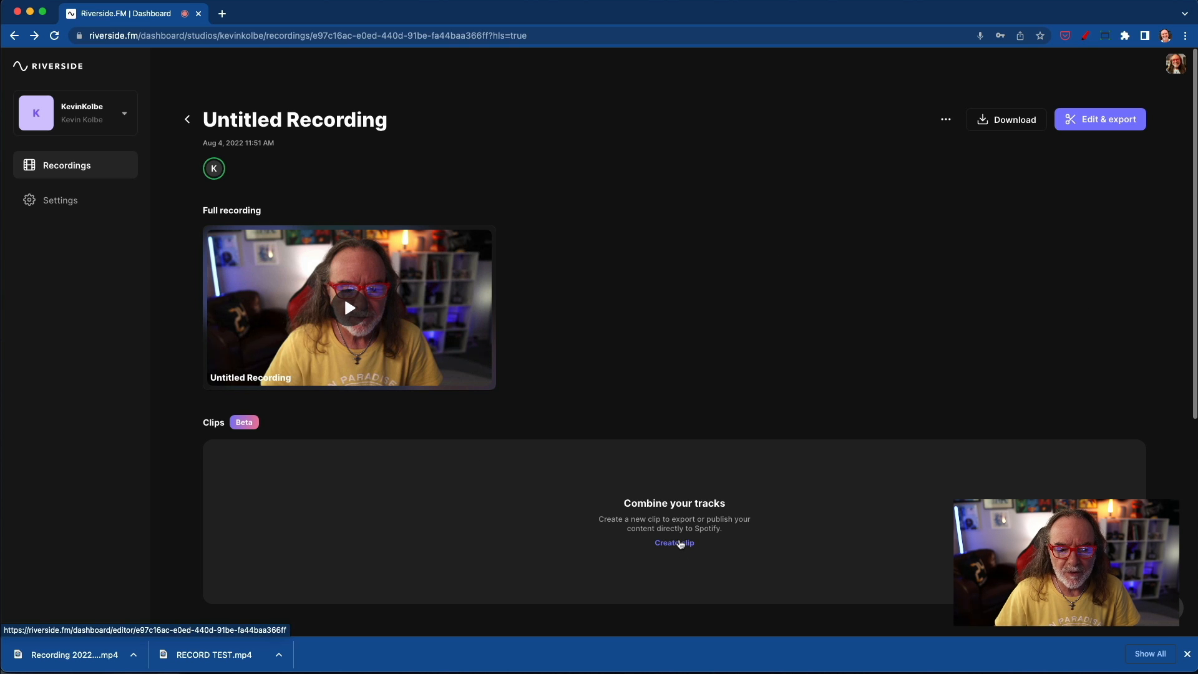
click(674, 543)
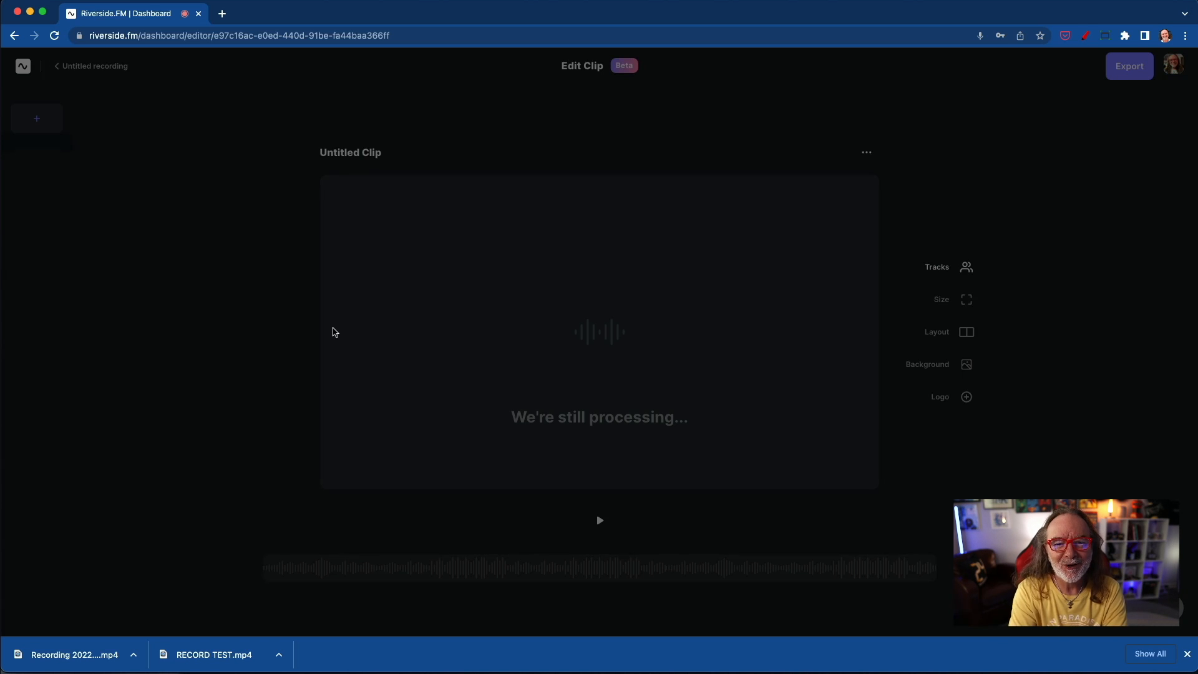
click(56, 67)
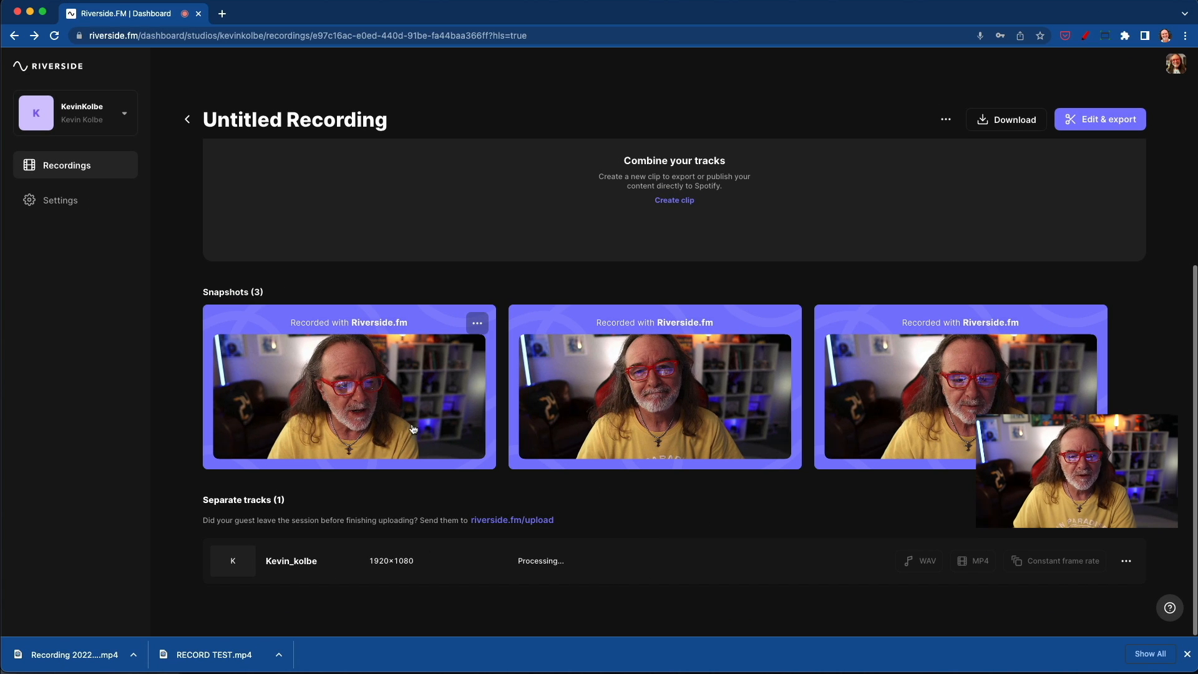
mouse_move(871, 416)
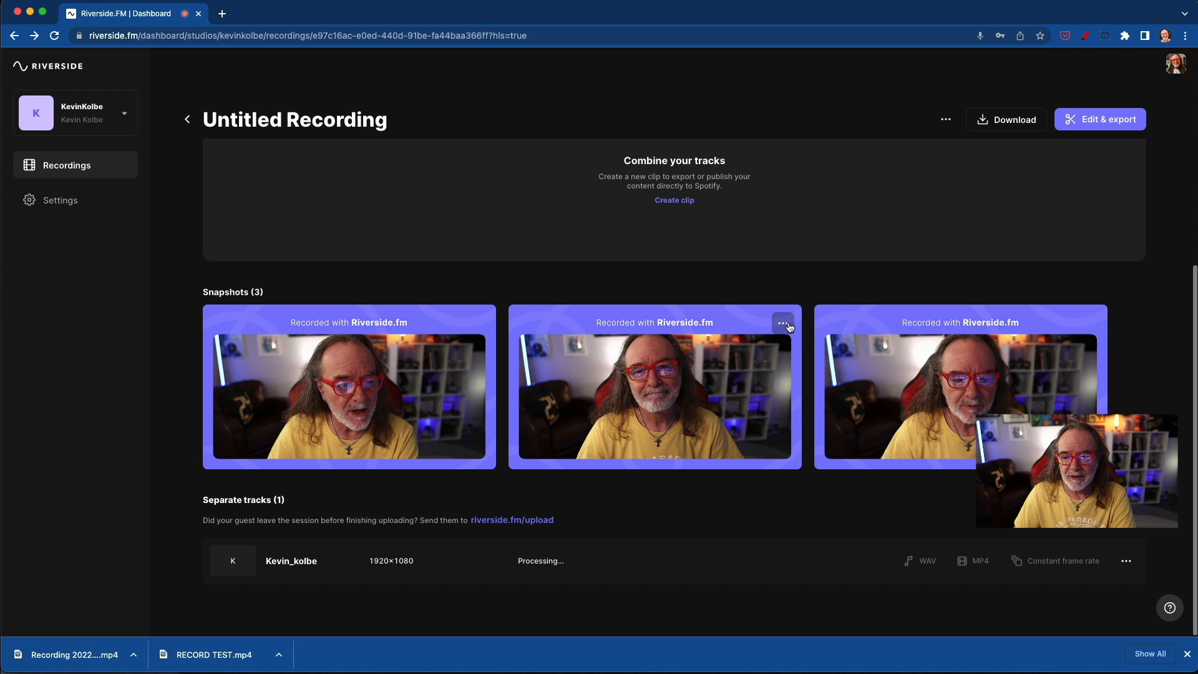
Check a snapshot's options while the separate track finishes processing to Done.
click(782, 324)
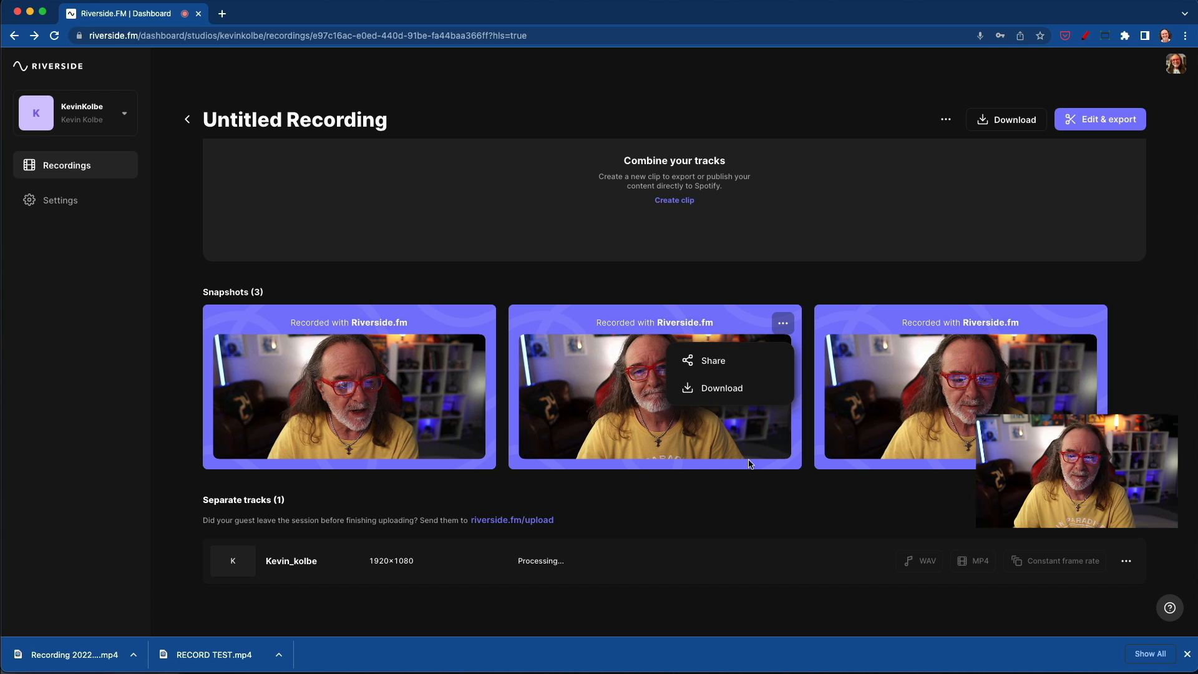
click(739, 515)
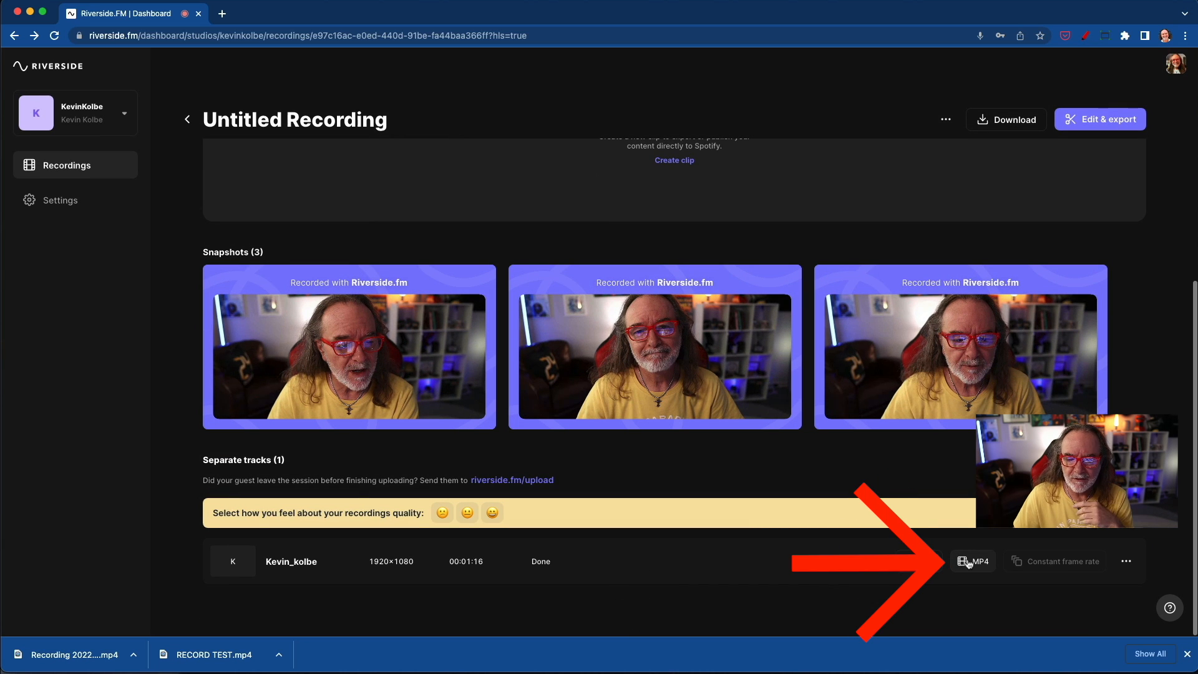
Save the Kevin_kolbe separate track as an MP4 to the Desktop.
click(973, 560)
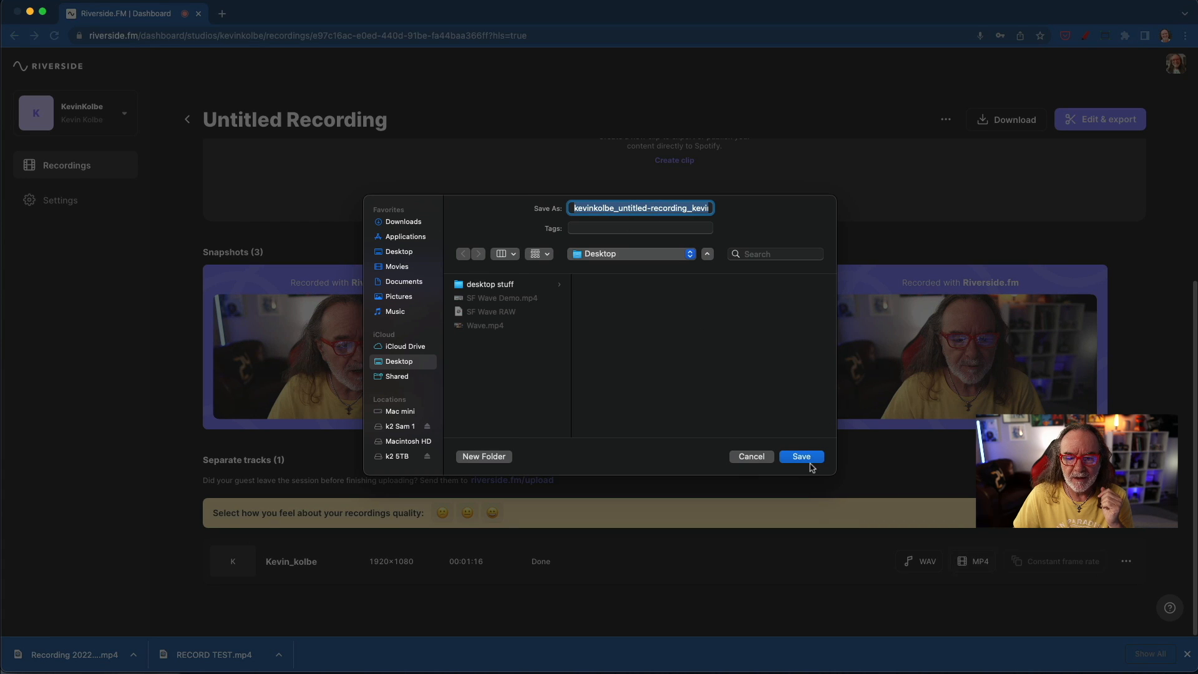
click(801, 457)
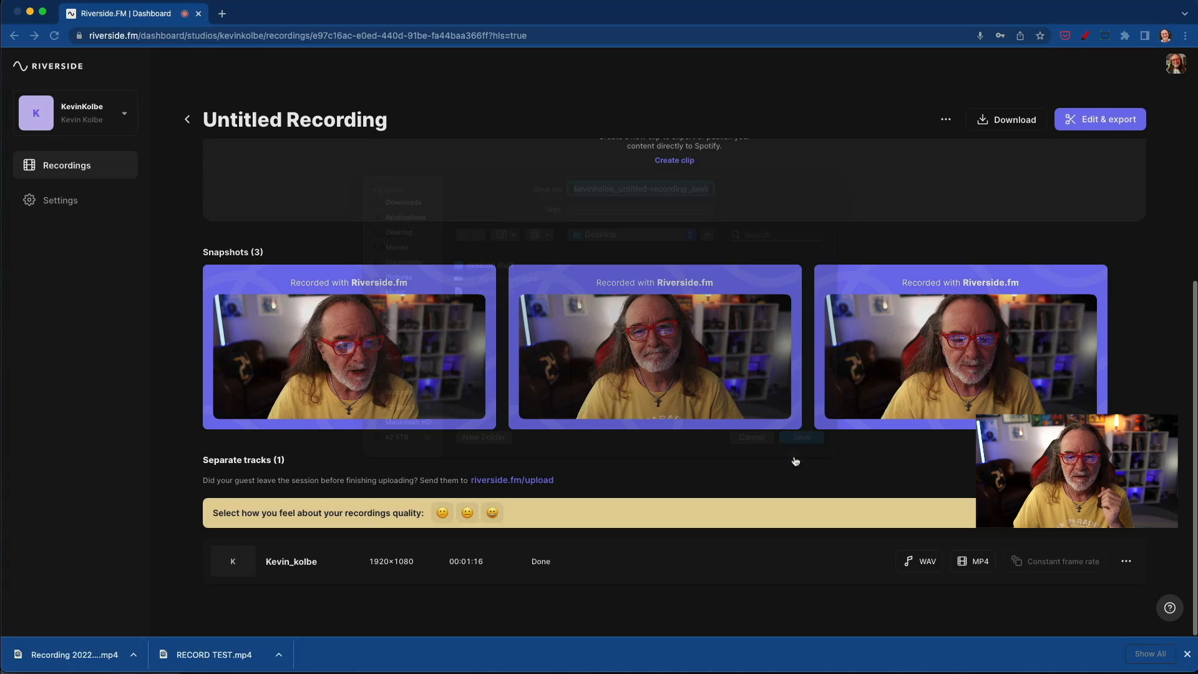
click(801, 436)
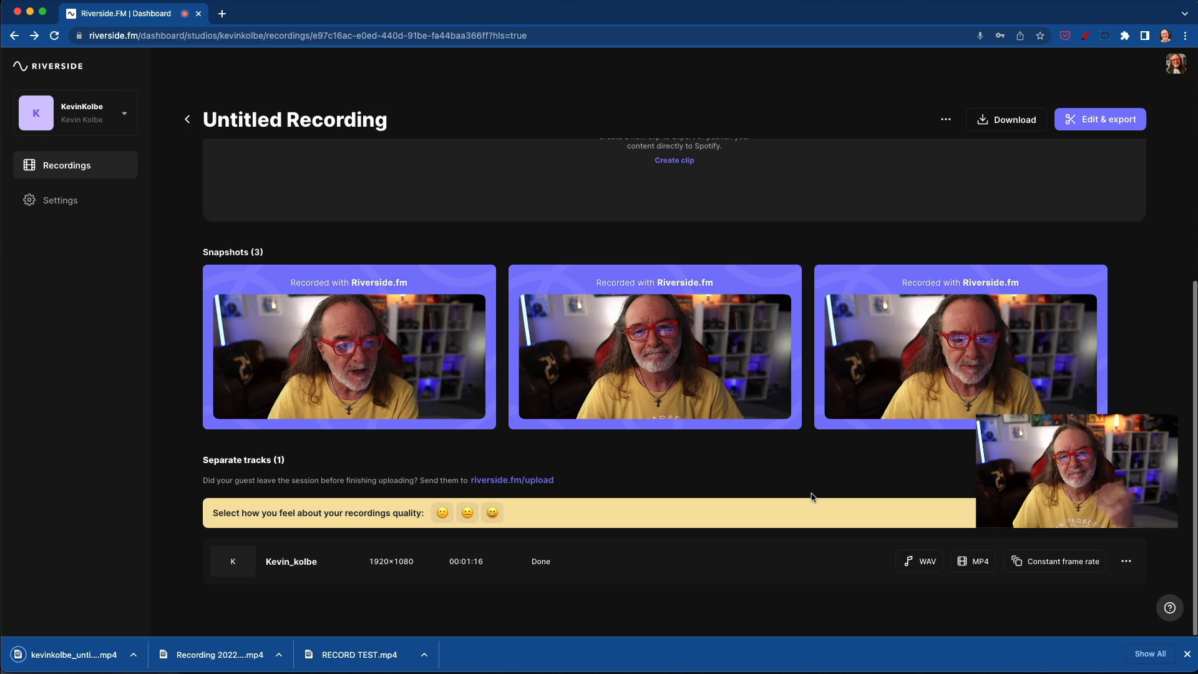